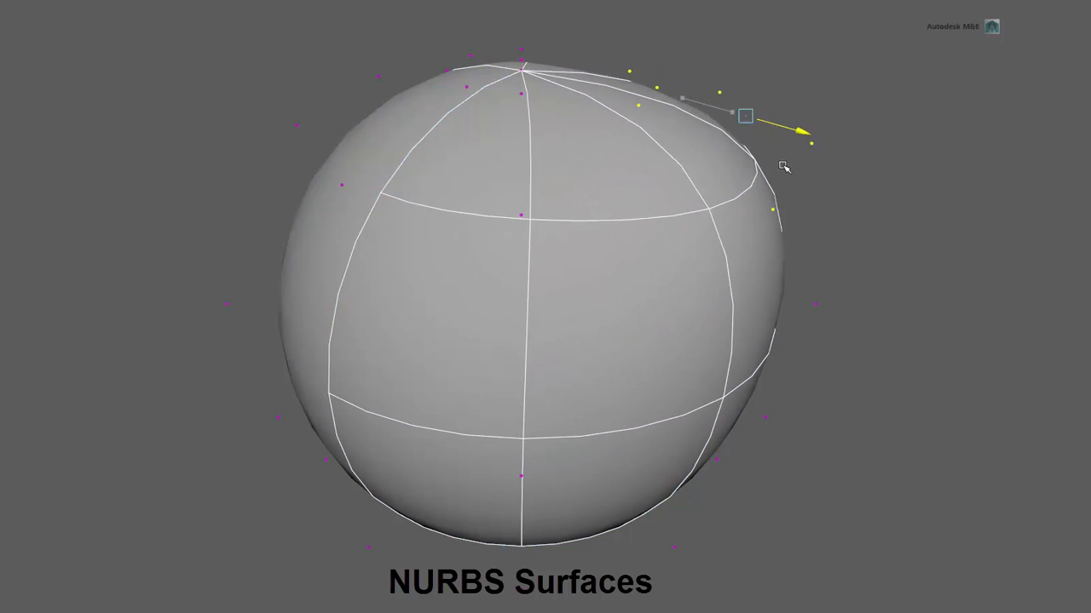
Step: Pull a control point outward to bulge the NURBS sphere
drag(746, 113, 689, 99)
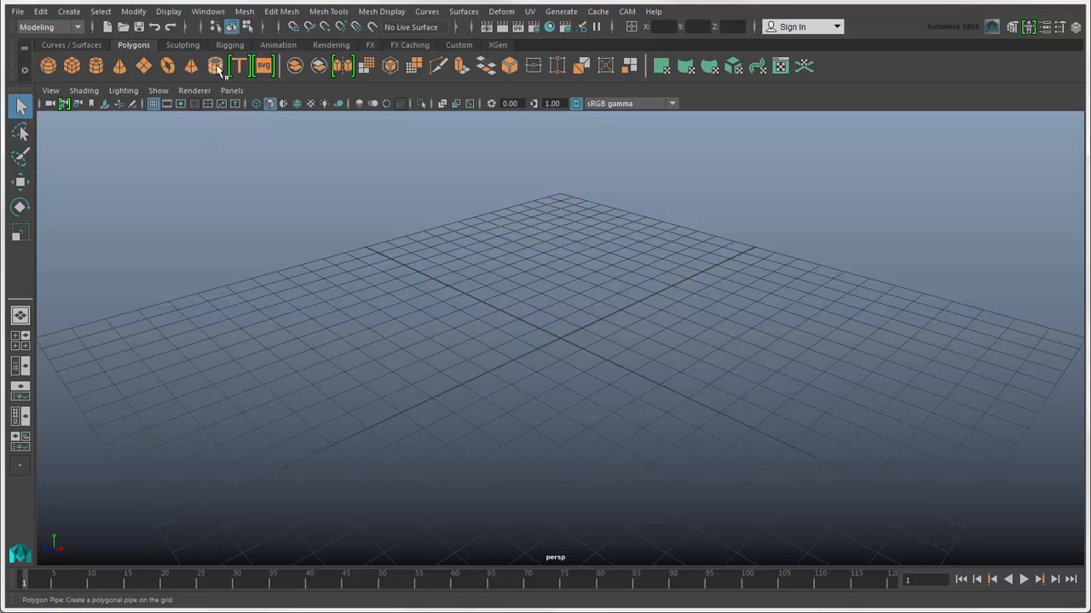
Step: Add a polygon pipe at the grid centre, then a NURBS sphere from the Curves/Surfaces shelf
click(214, 65)
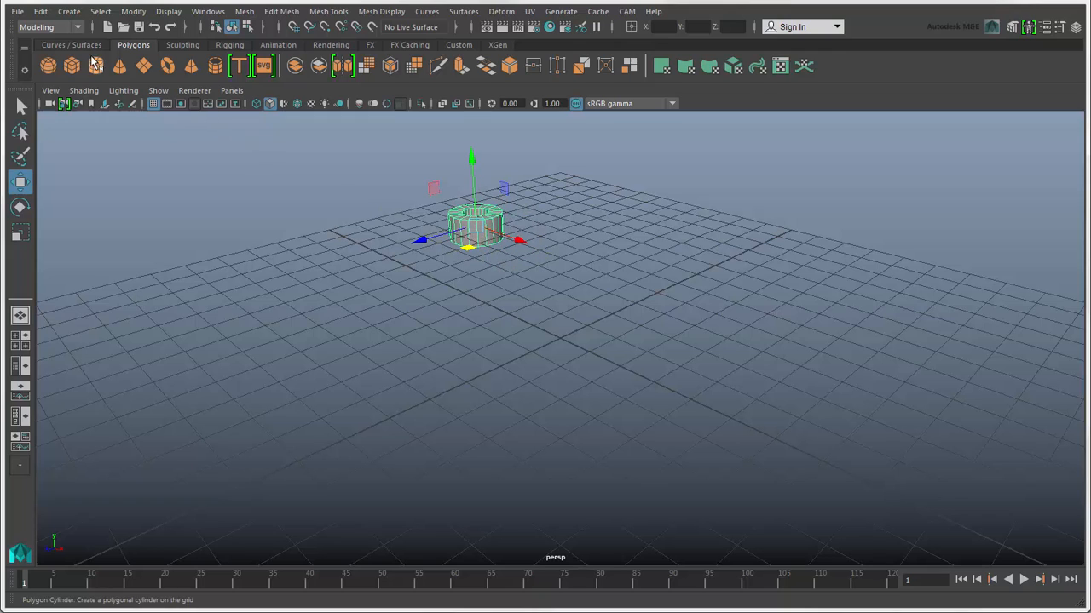
click(71, 44)
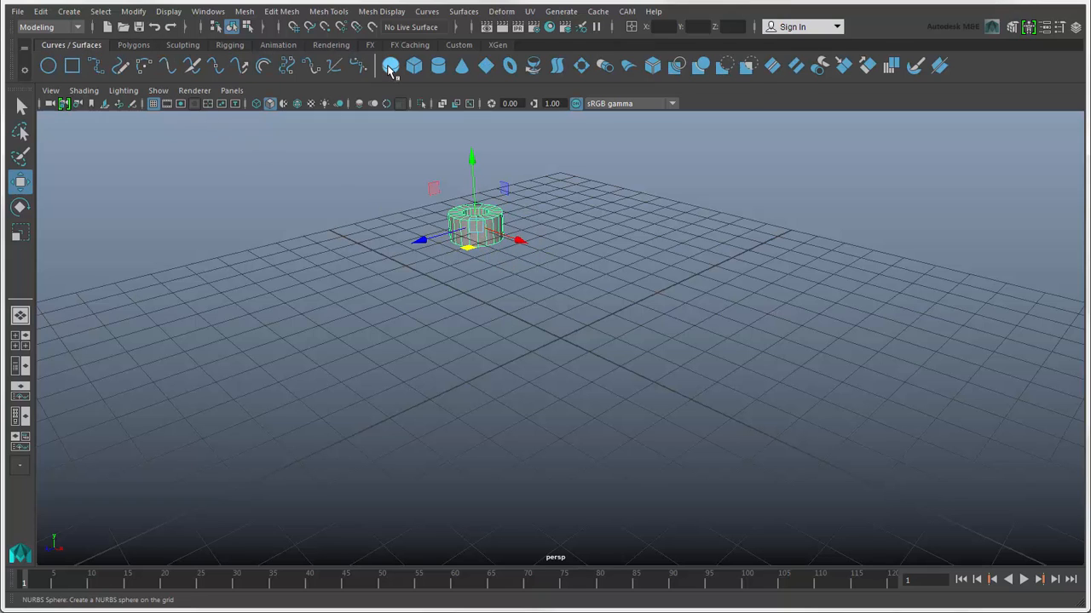
click(390, 64)
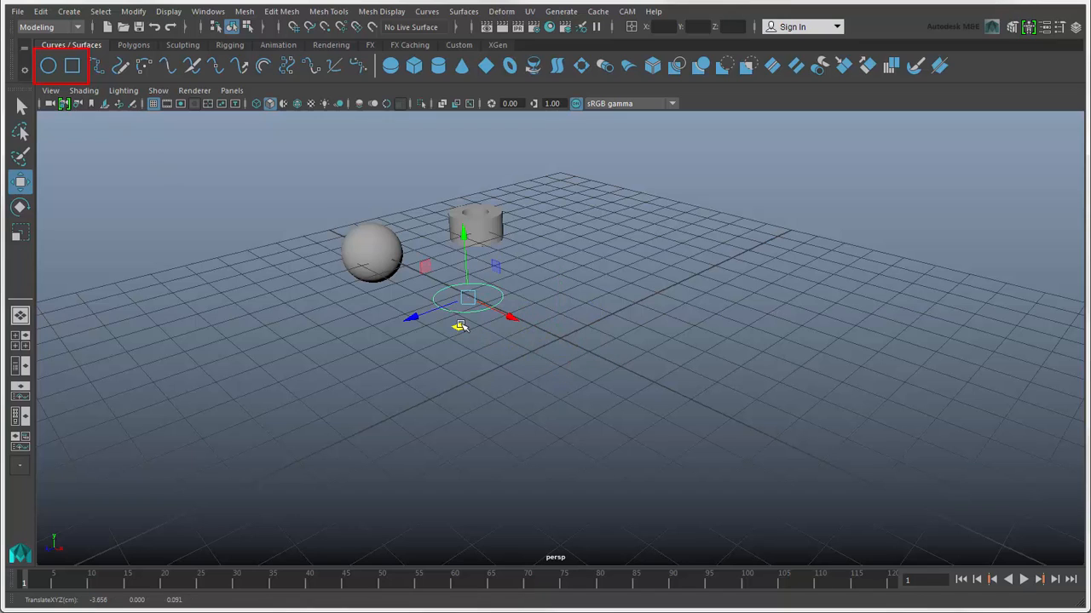
drag(464, 298, 559, 339)
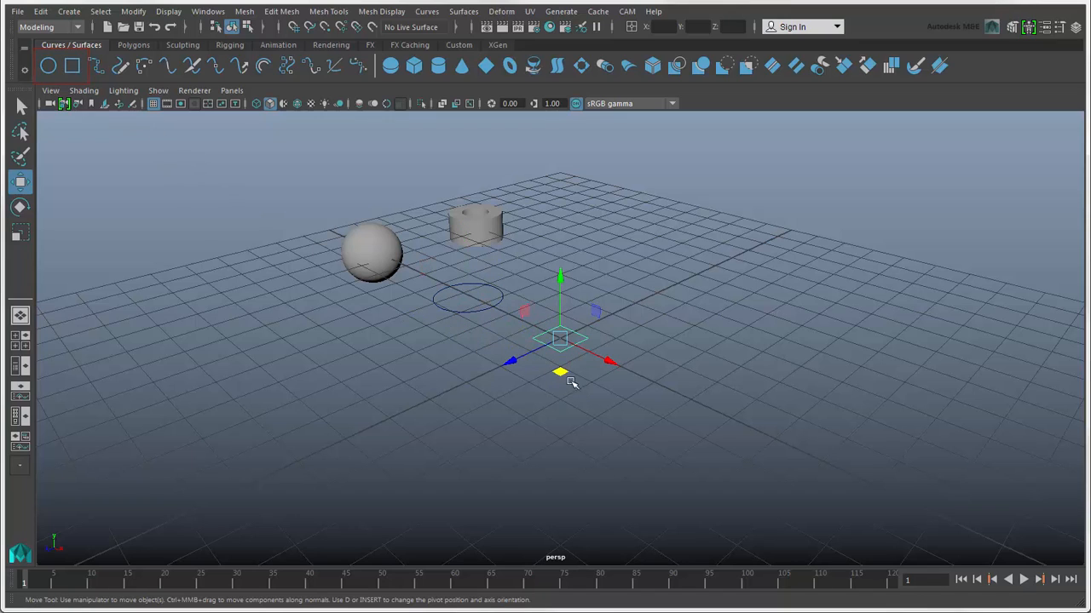
drag(559, 371, 569, 287)
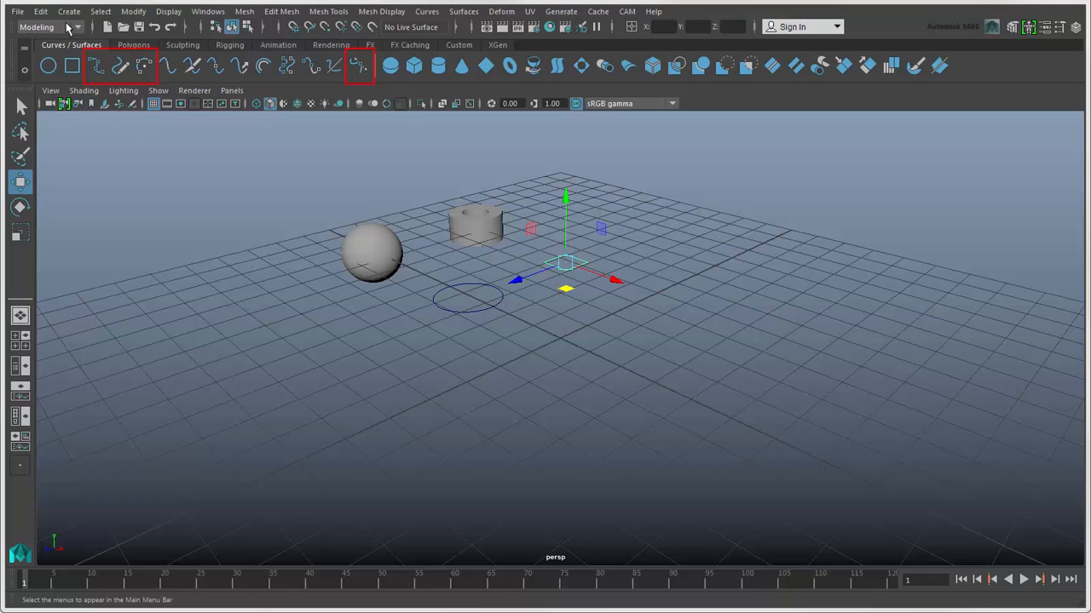
click(68, 10)
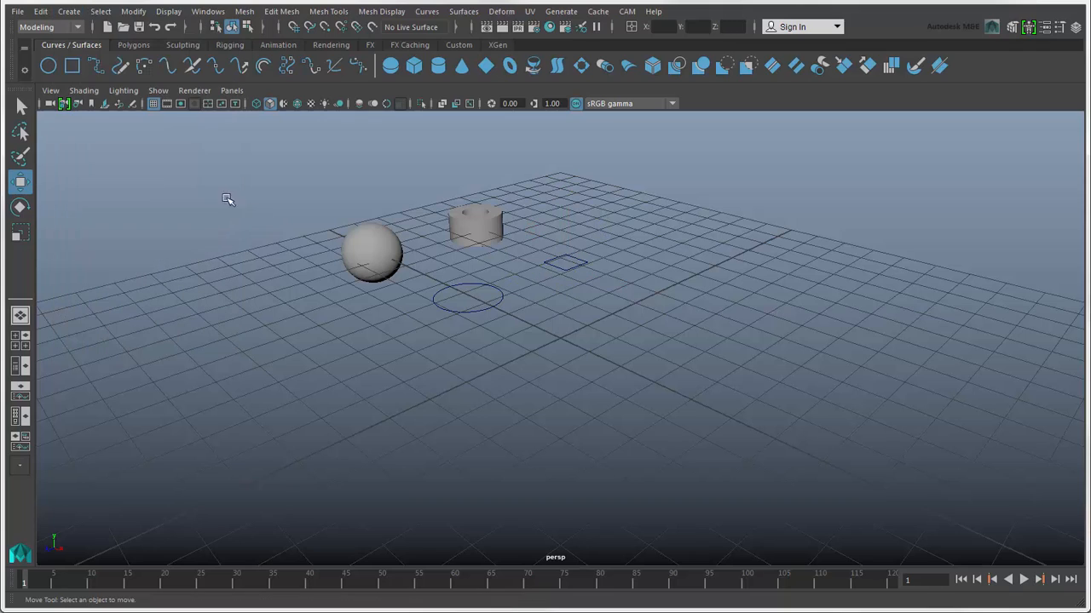
mouse_move(96, 67)
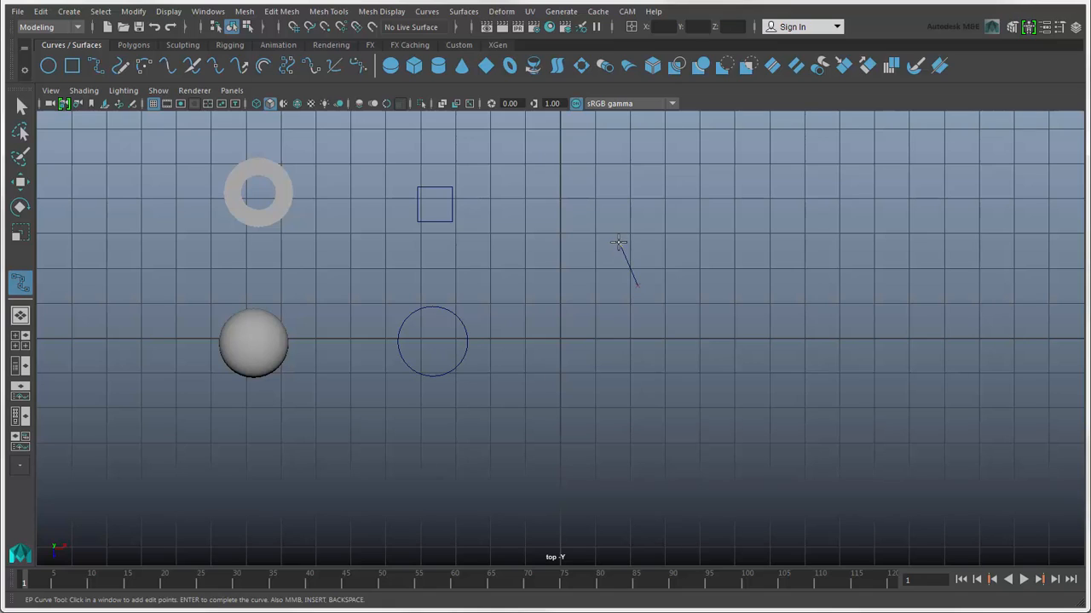
click(201, 152)
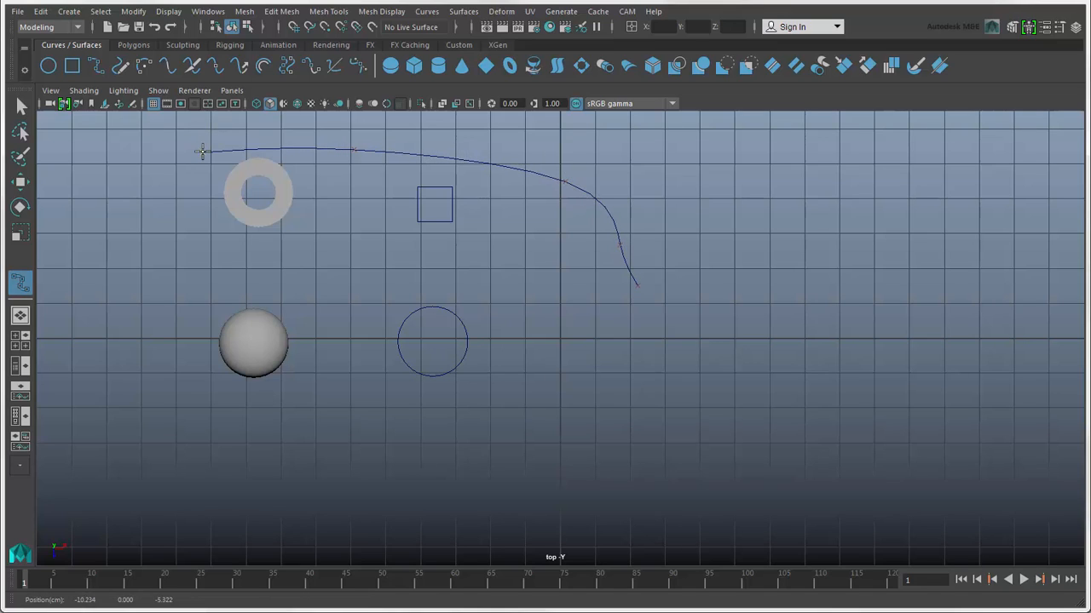
click(314, 402)
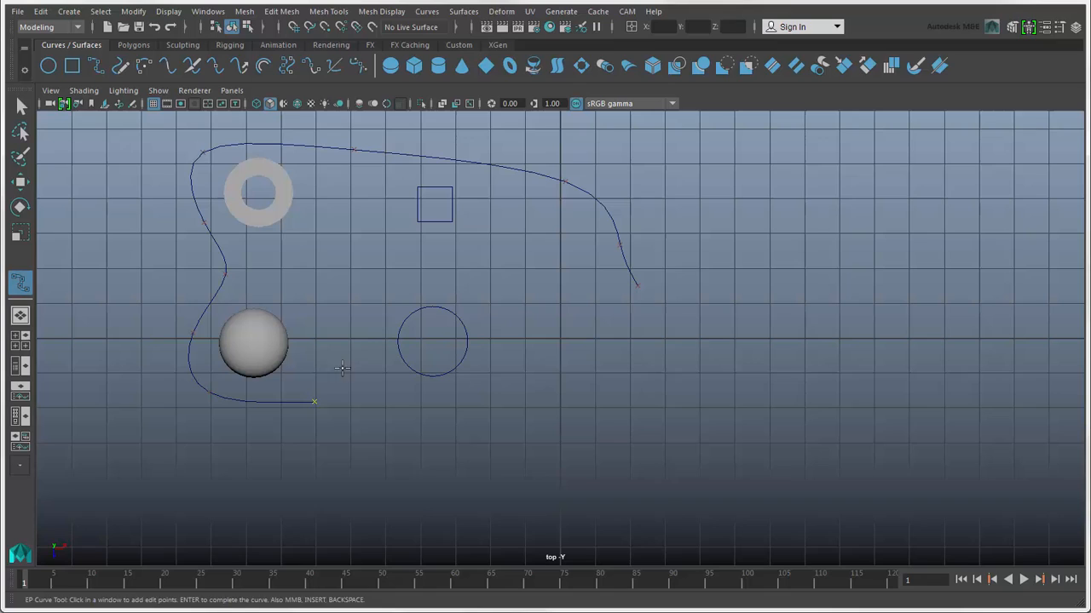
click(639, 287)
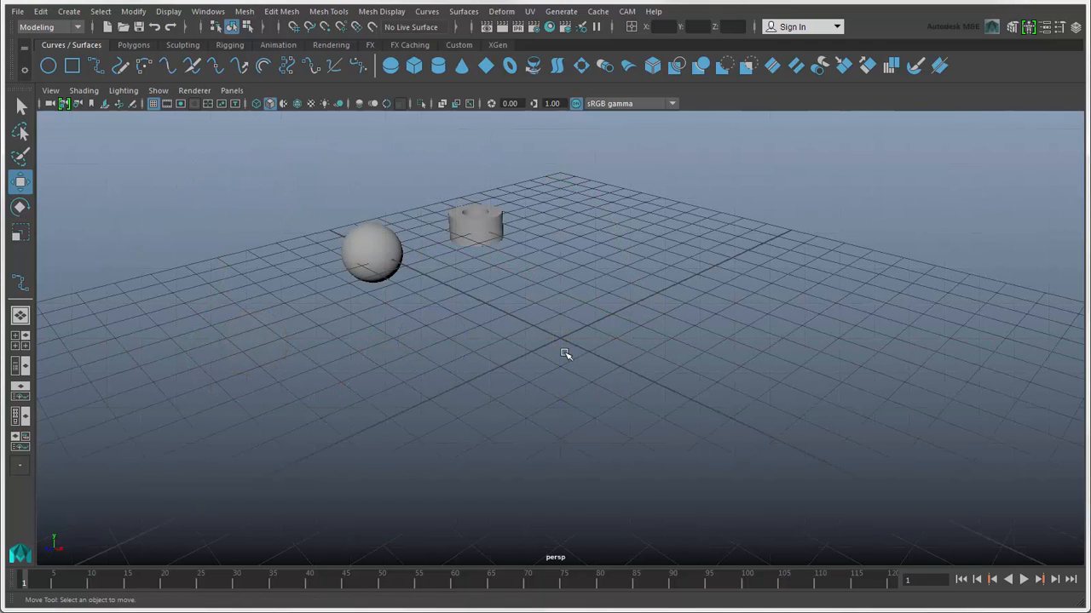
mouse_move(449, 317)
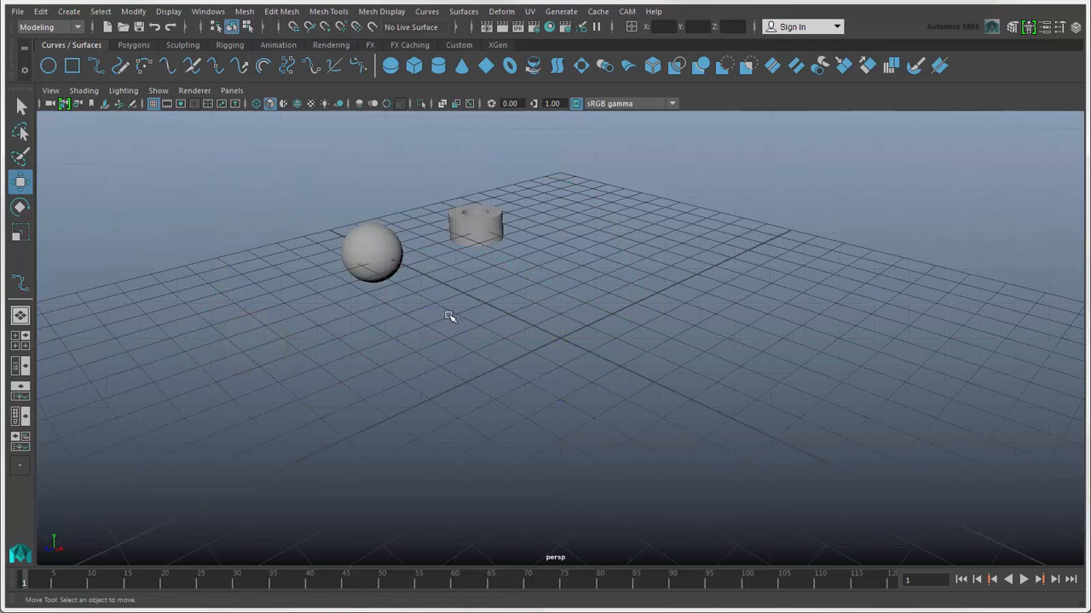
Step: Draw a large polygon pipe at the back of the grid with Interactive Creation
click(68, 10)
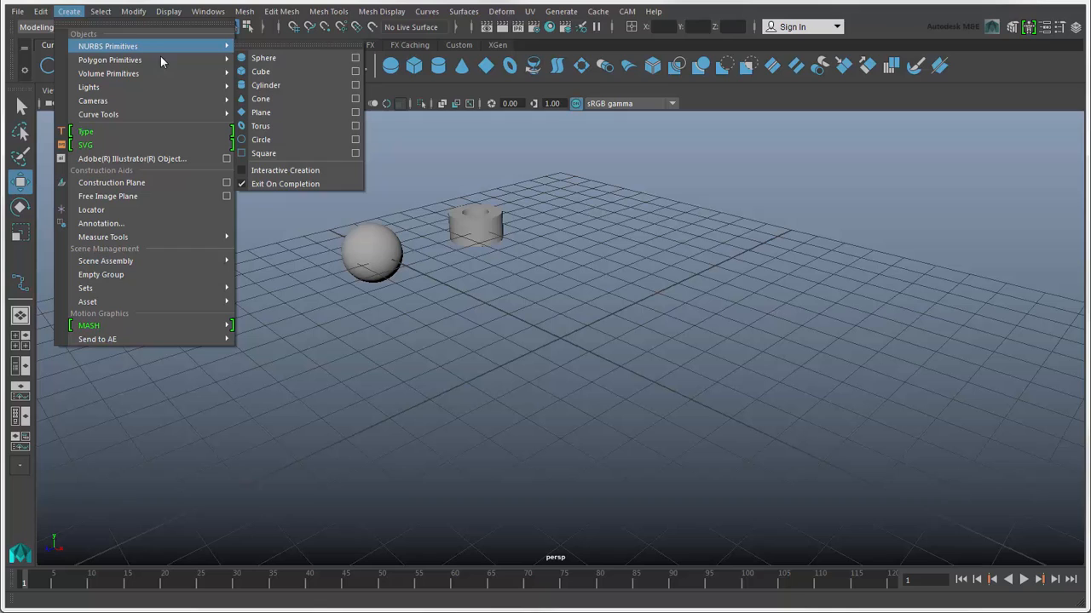
mouse_move(109, 60)
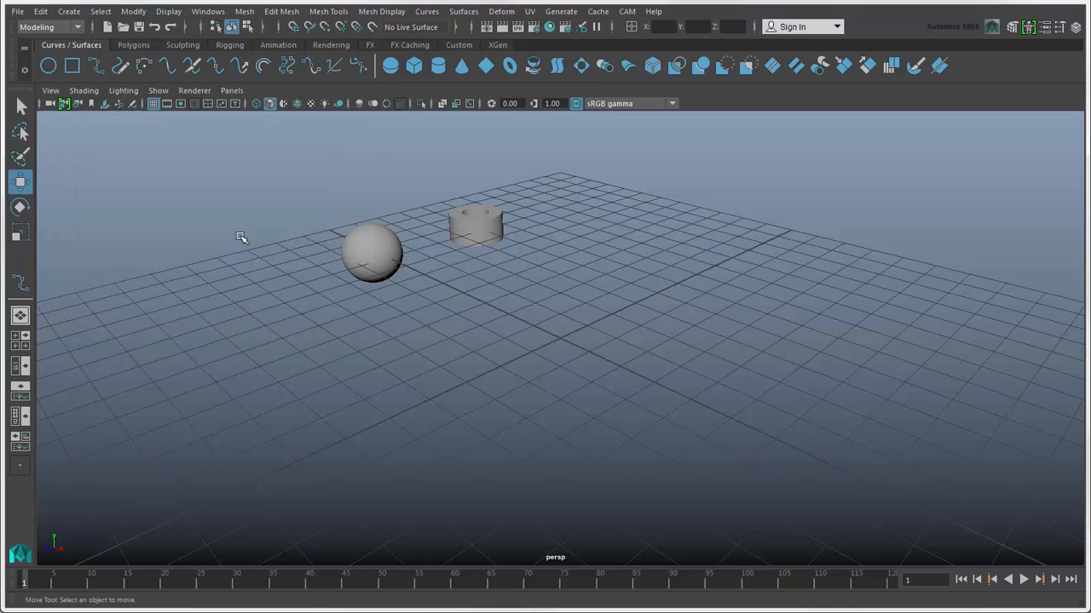
click(133, 44)
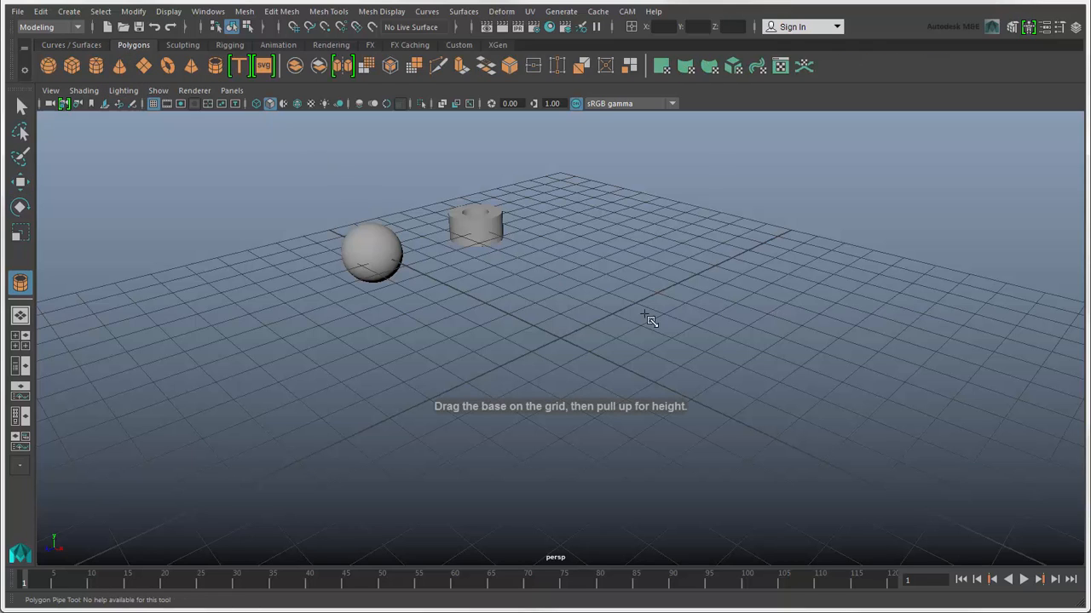
drag(656, 324, 758, 320)
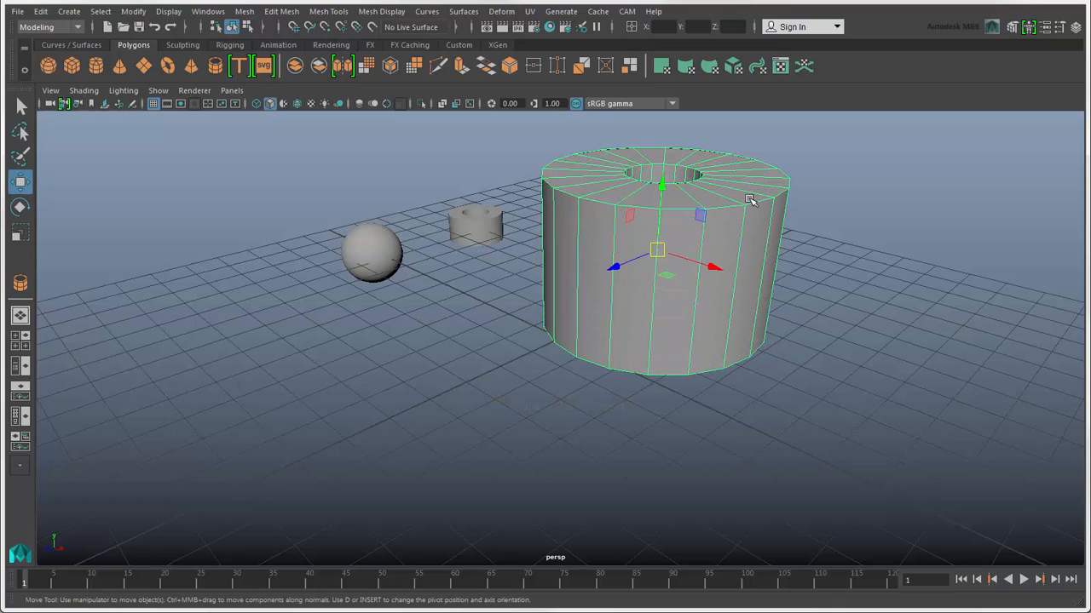
drag(749, 198, 630, 196)
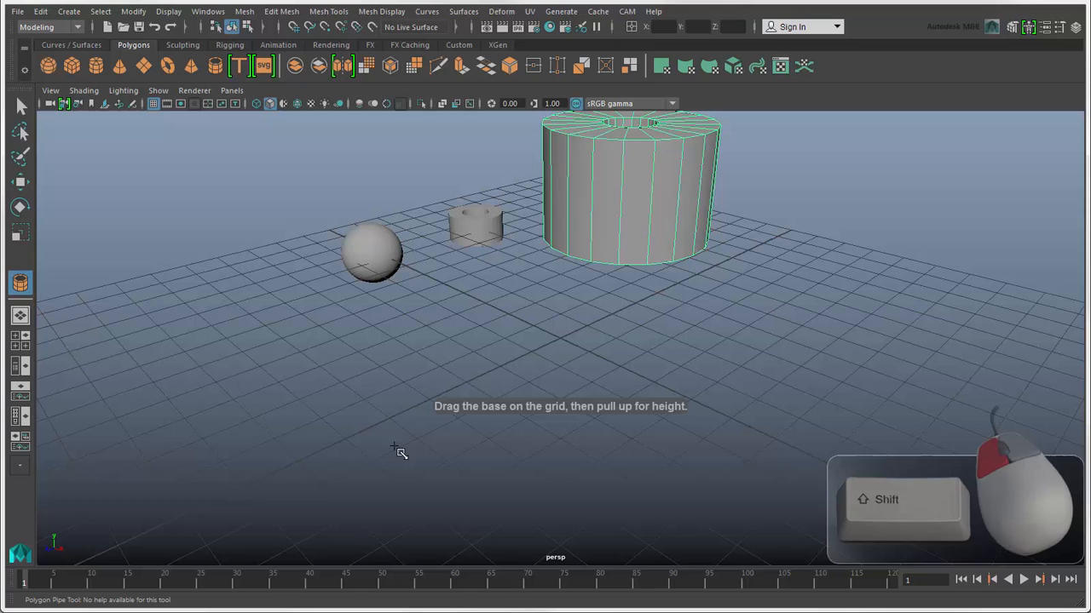
Step: Draw a second, thick-walled pipe in front of it
drag(378, 443, 379, 341)
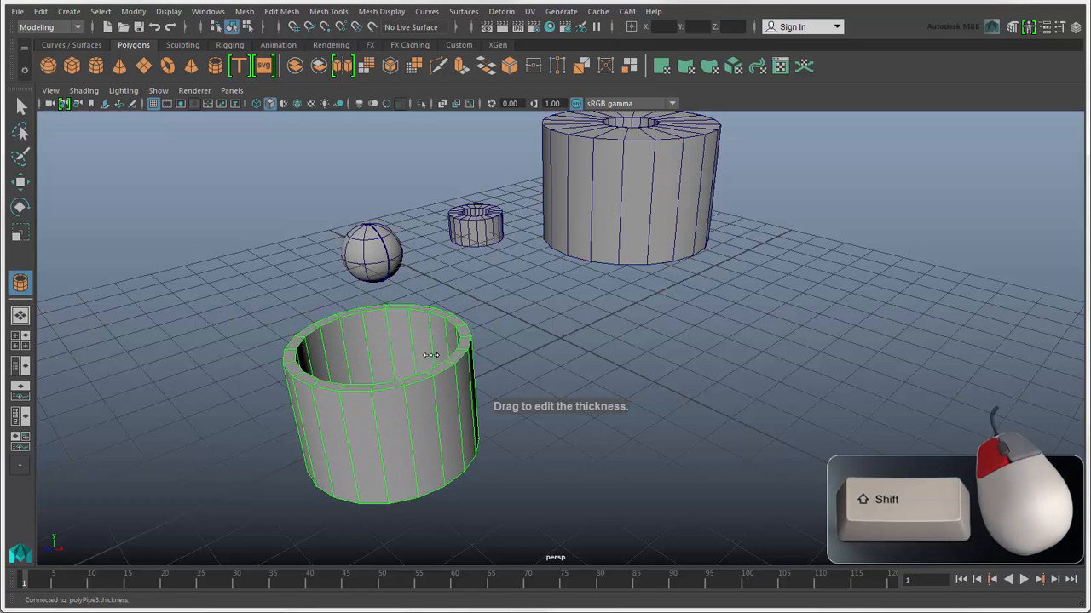
click(20, 181)
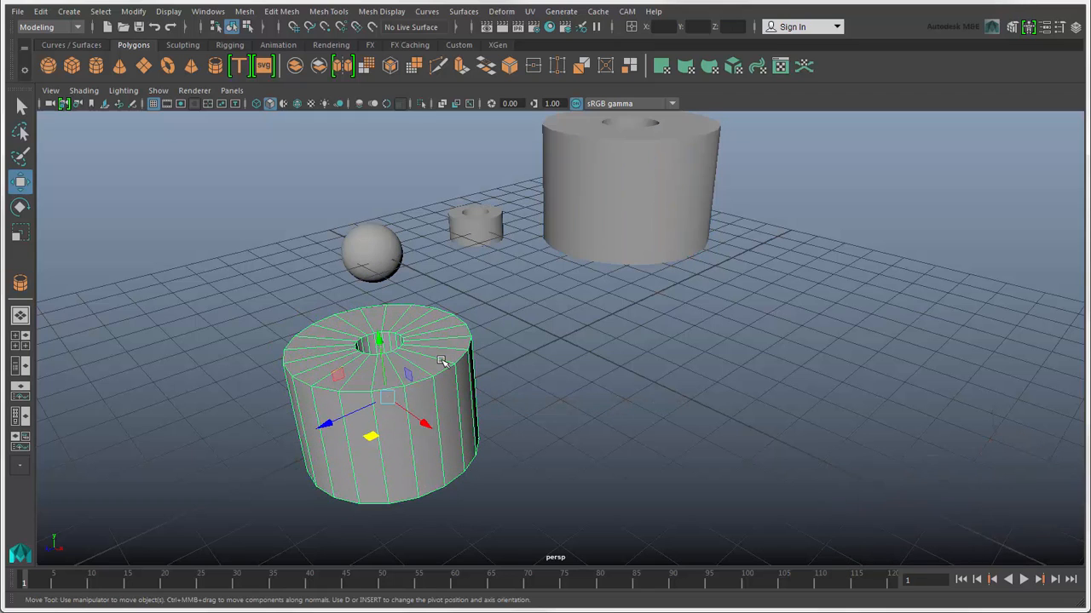
Step: Move the thick pipe to the left of the grid and turn off Interactive Creation of primitives
drag(383, 405, 188, 307)
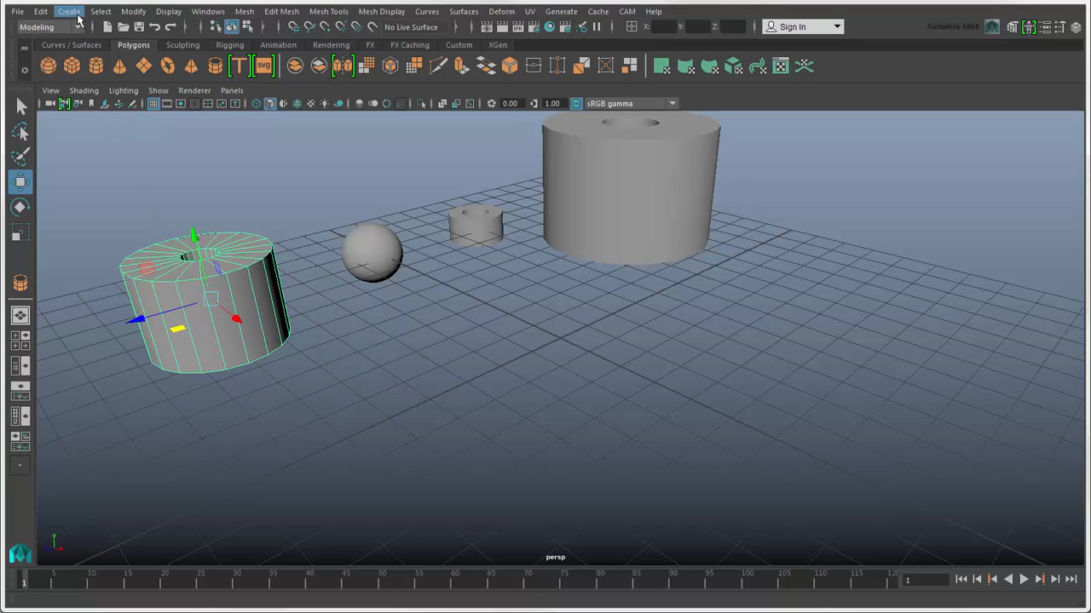
click(68, 10)
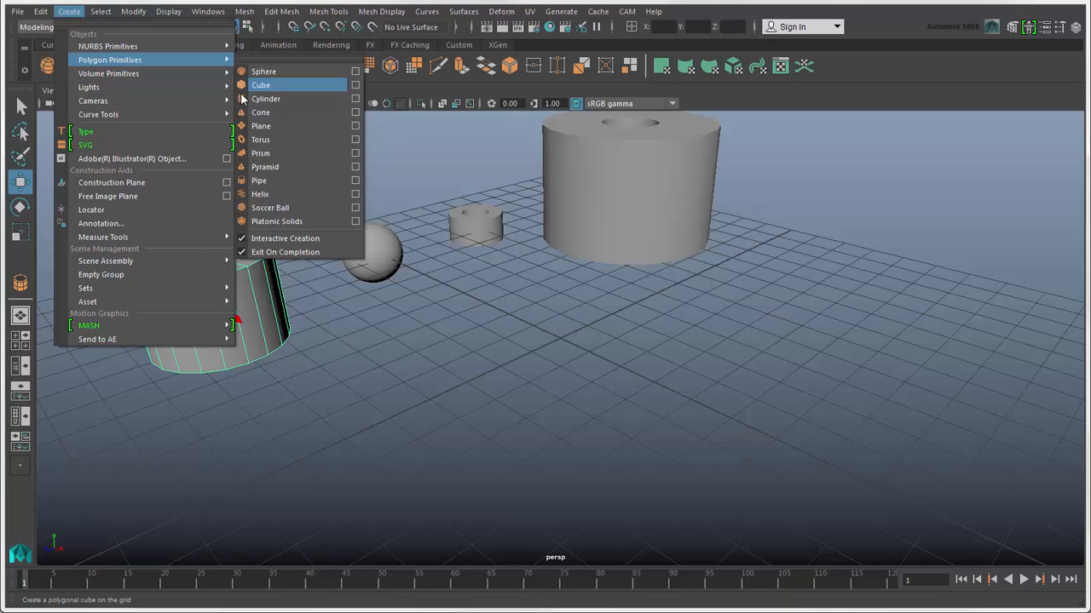
click(261, 85)
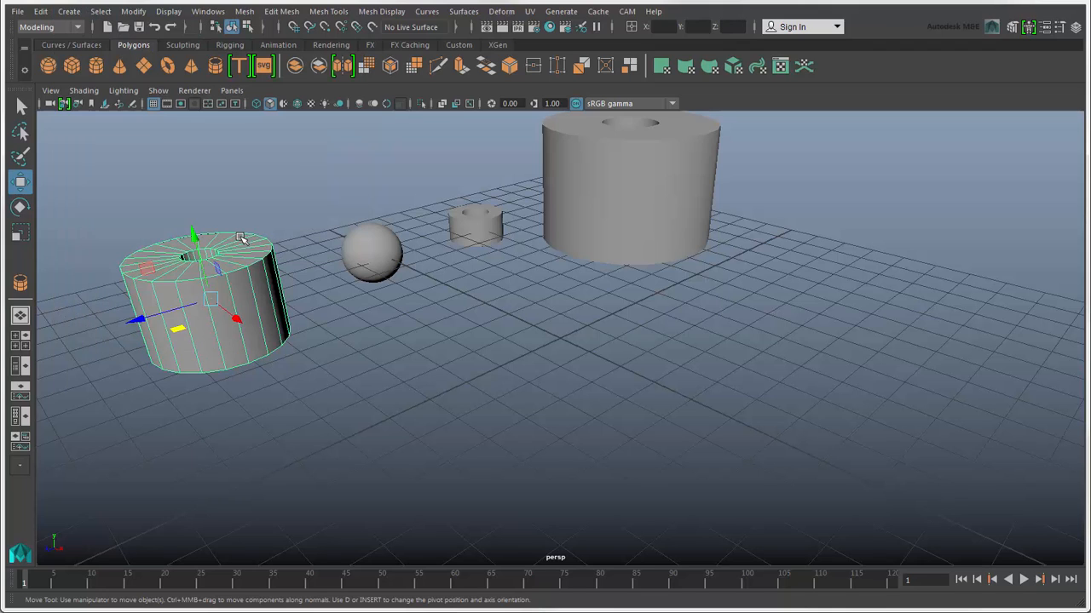
click(68, 10)
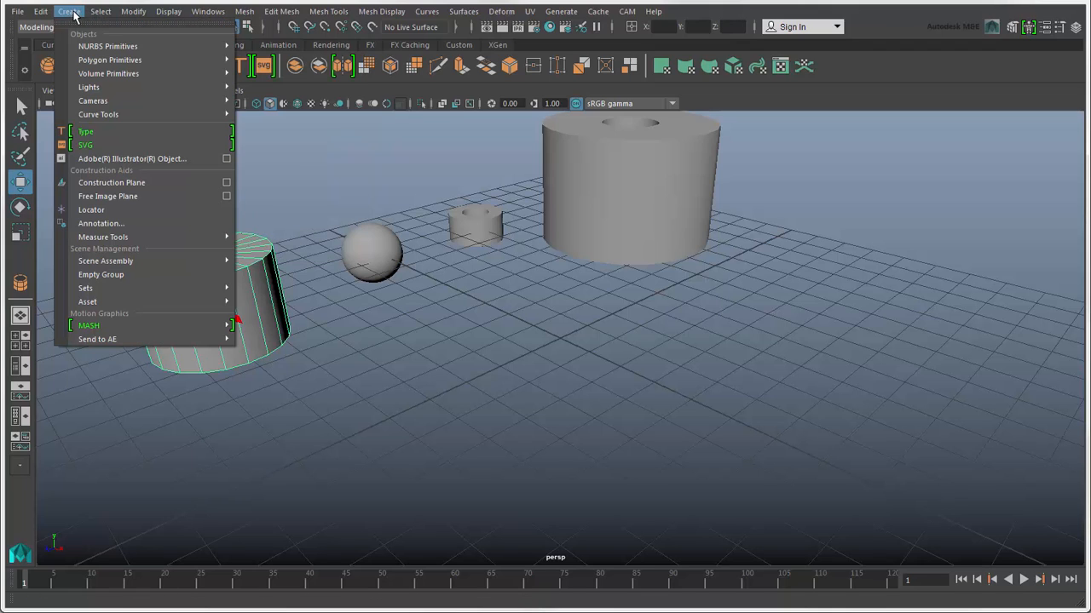
mouse_move(109, 46)
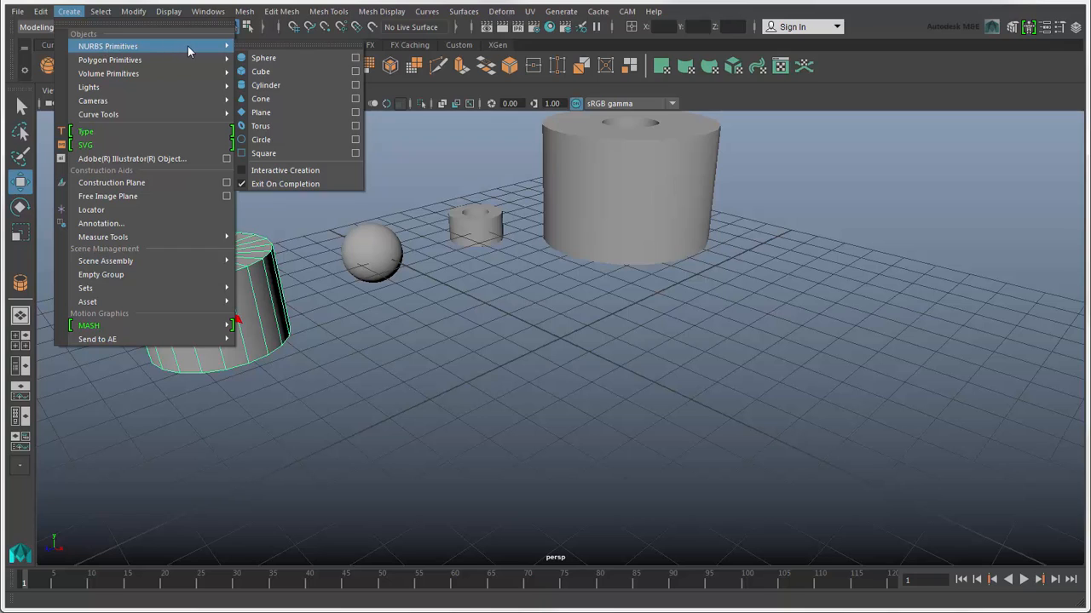
mouse_move(110, 59)
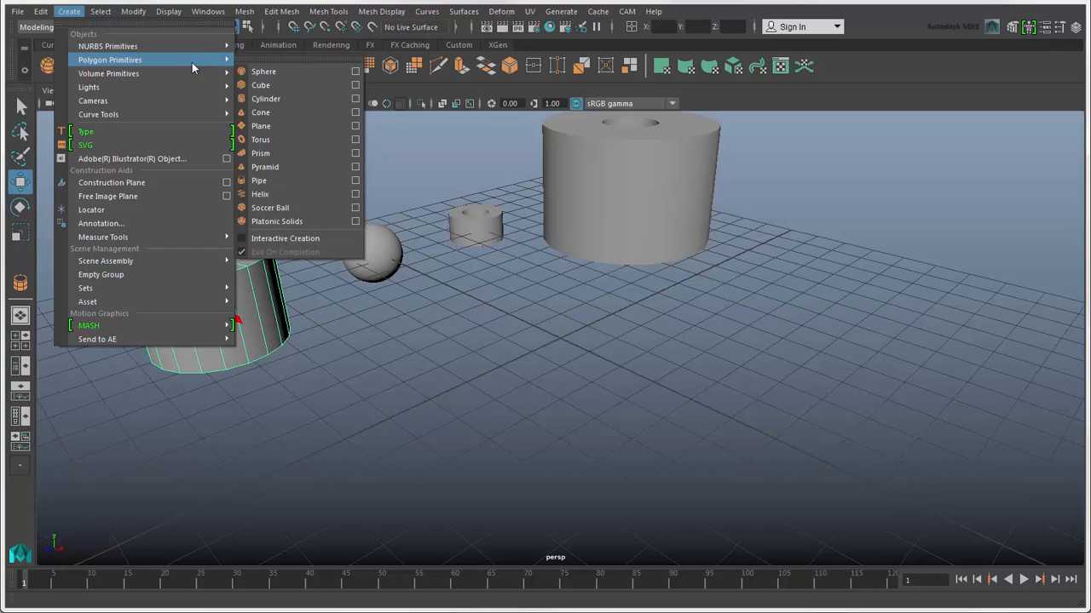
mouse_move(261, 126)
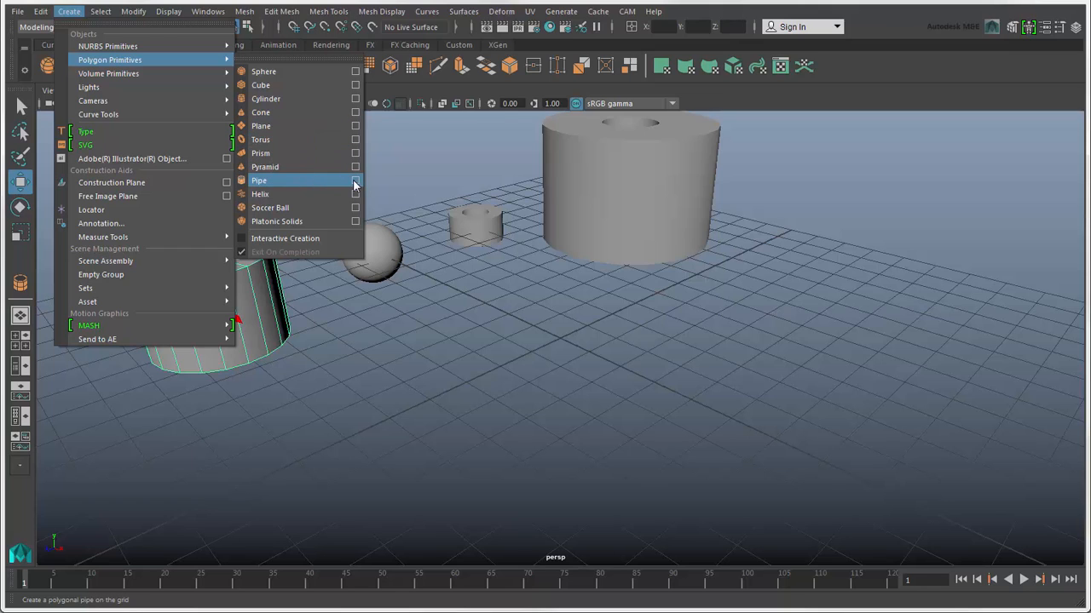
Step: In Polygon Pipe Options enlarge the radius and height and adjust the cap divisions
click(355, 180)
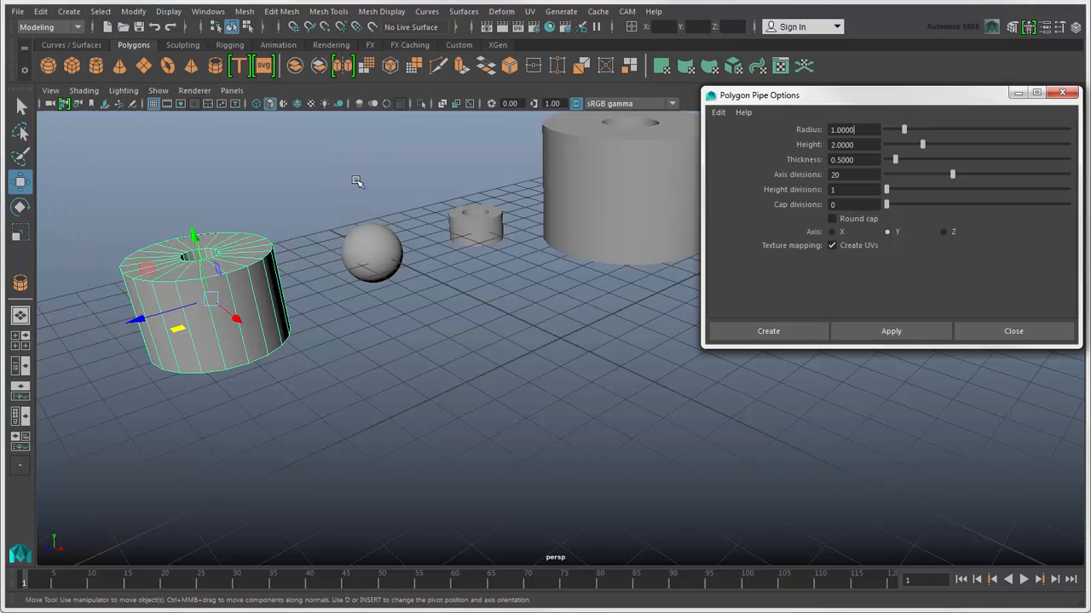
mouse_move(882, 142)
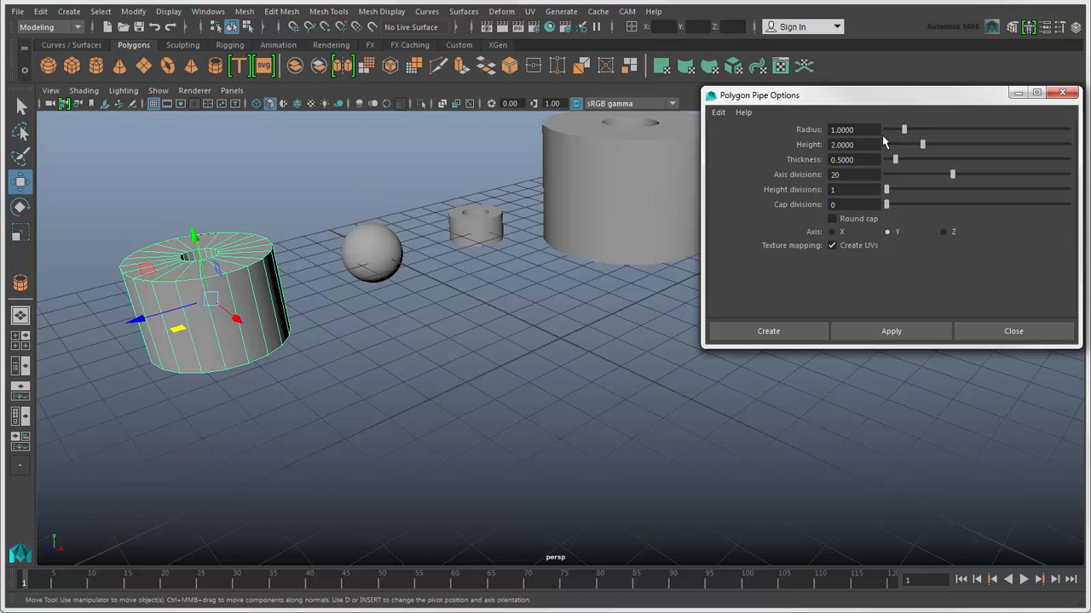
drag(905, 130, 917, 129)
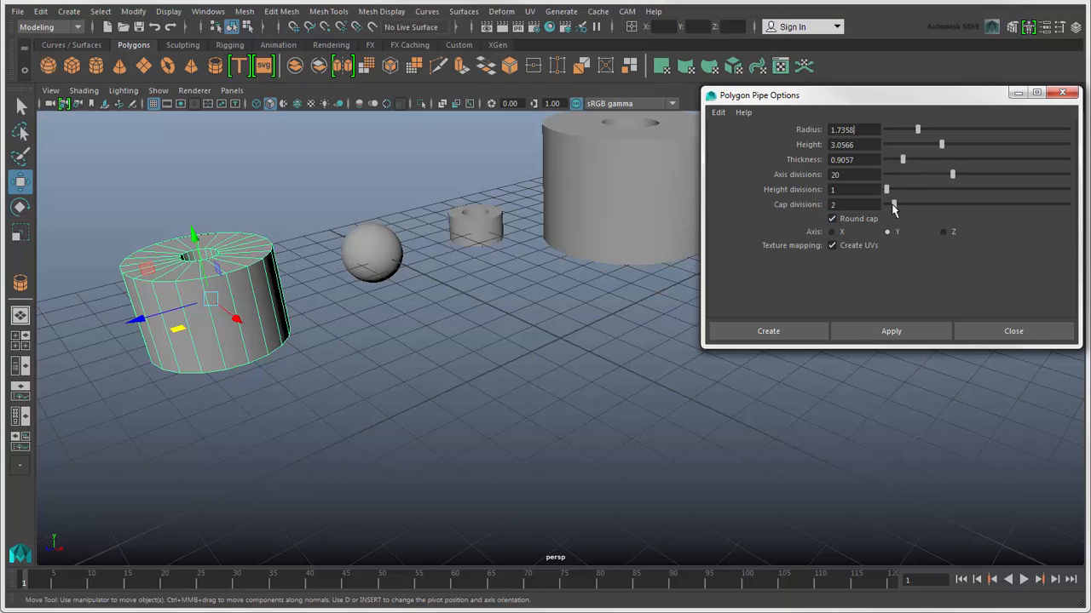
click(890, 330)
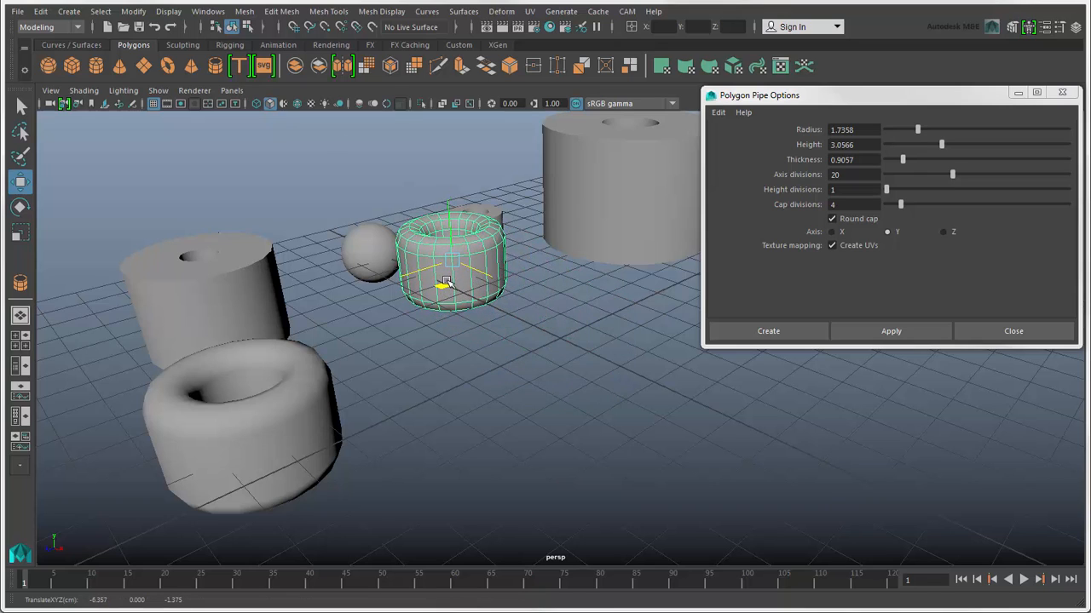
Step: Reset the pipe options to their defaults via Edit > Reset Settings and close the window
click(719, 112)
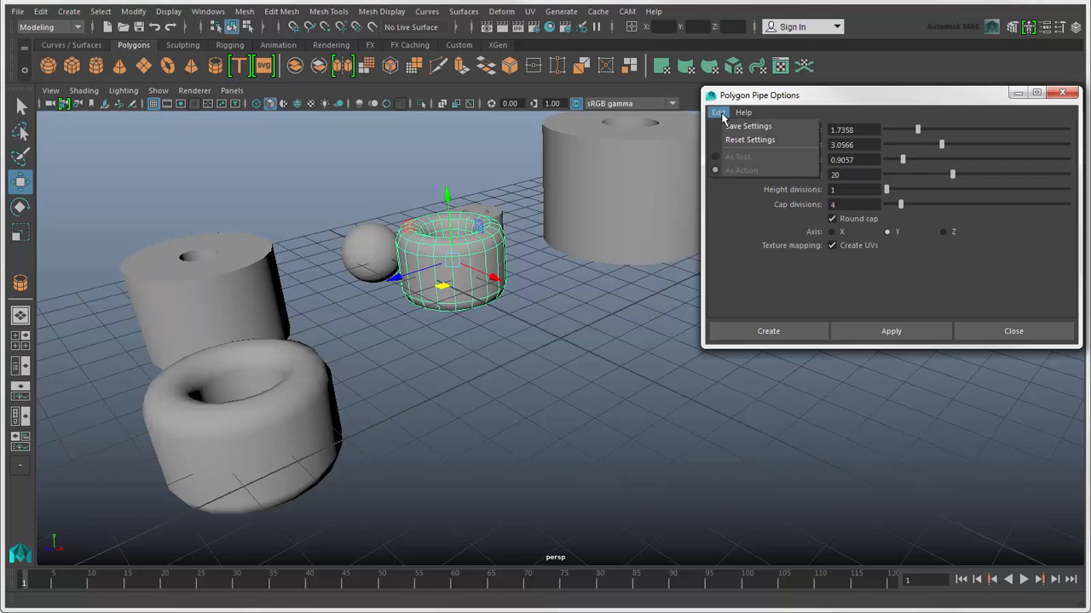
click(750, 140)
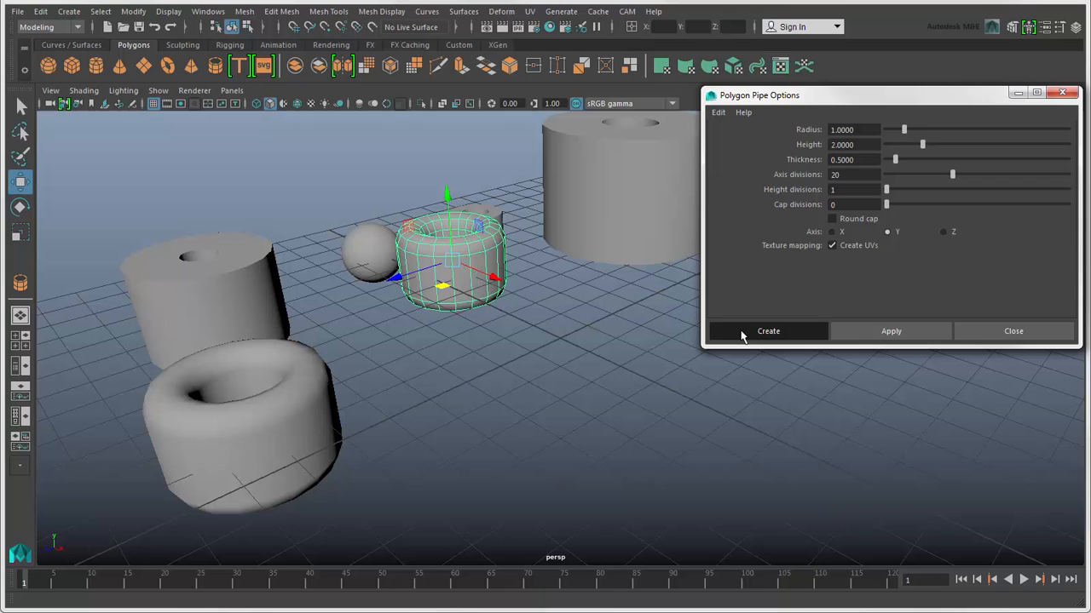
click(767, 330)
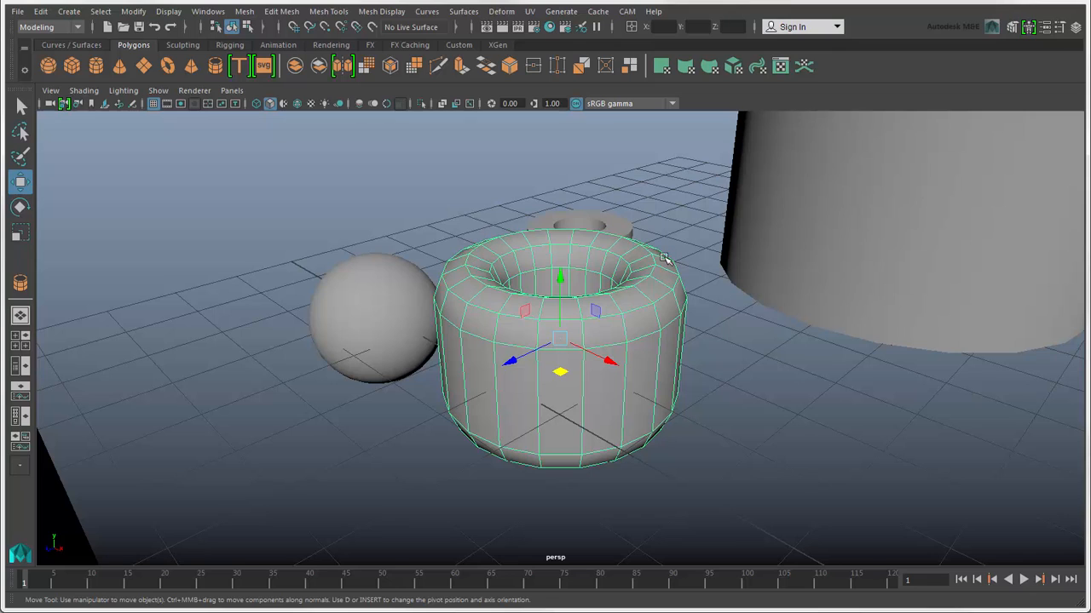
mouse_move(788, 255)
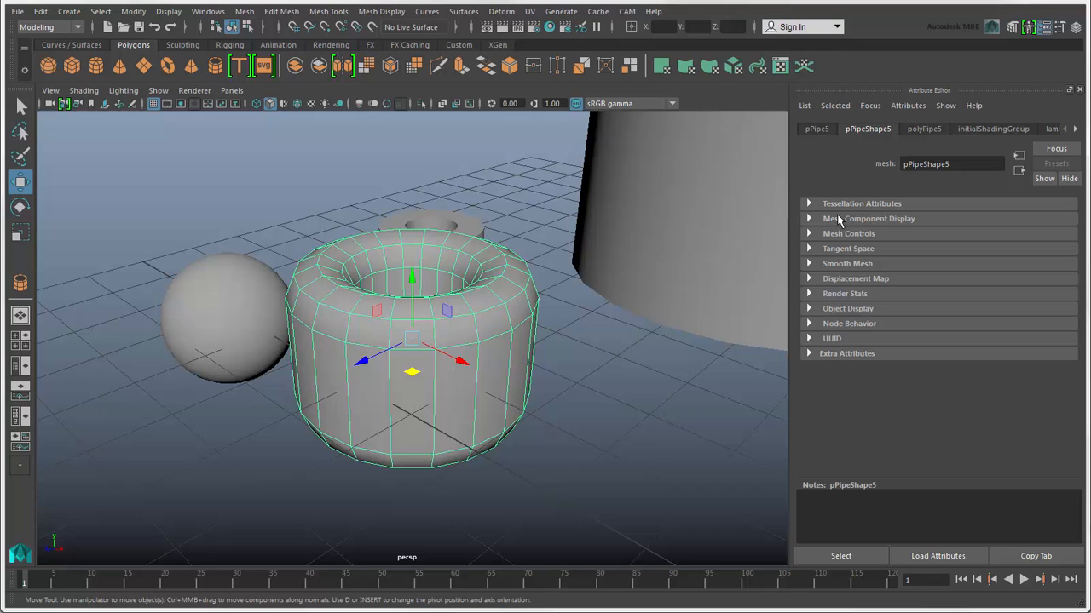
mouse_move(1046, 37)
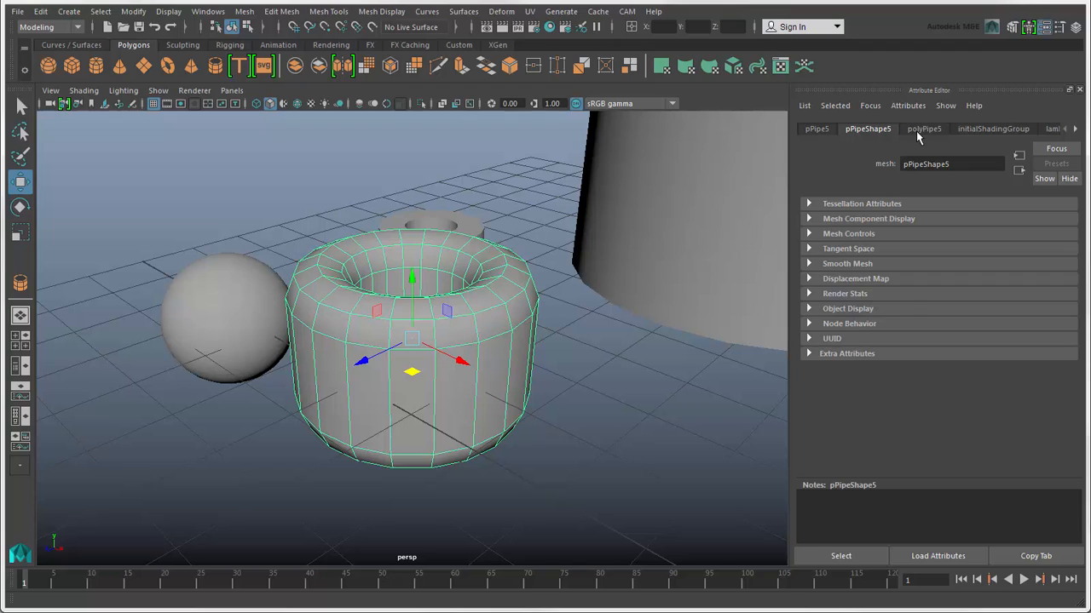
Step: On the polyPipe5 node set Subdivisions Height 8 and Caps 11, toggling Round Cap off and on
click(924, 130)
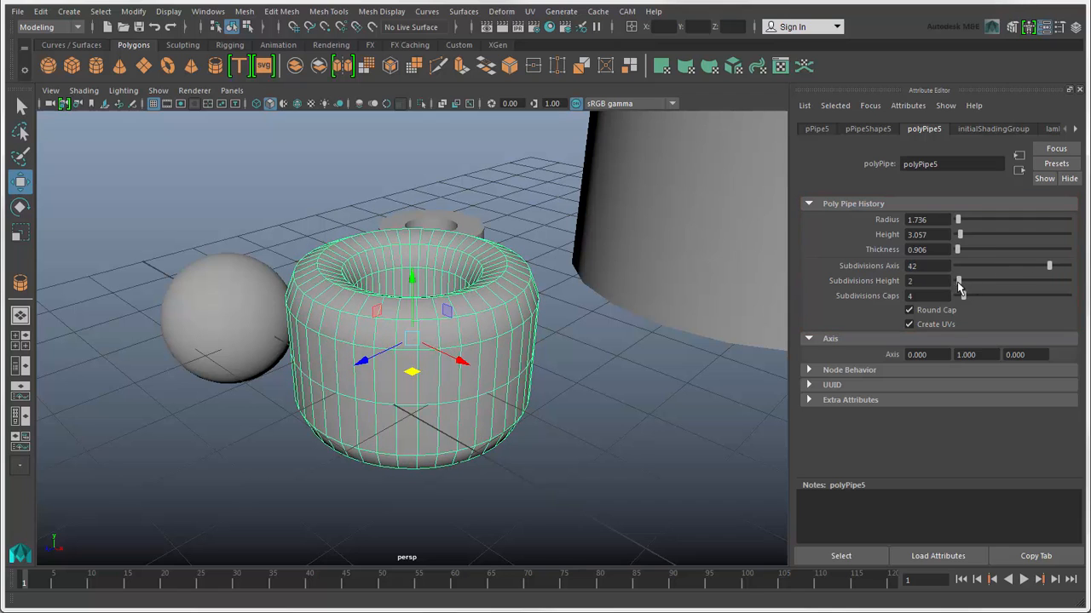
drag(961, 281, 971, 282)
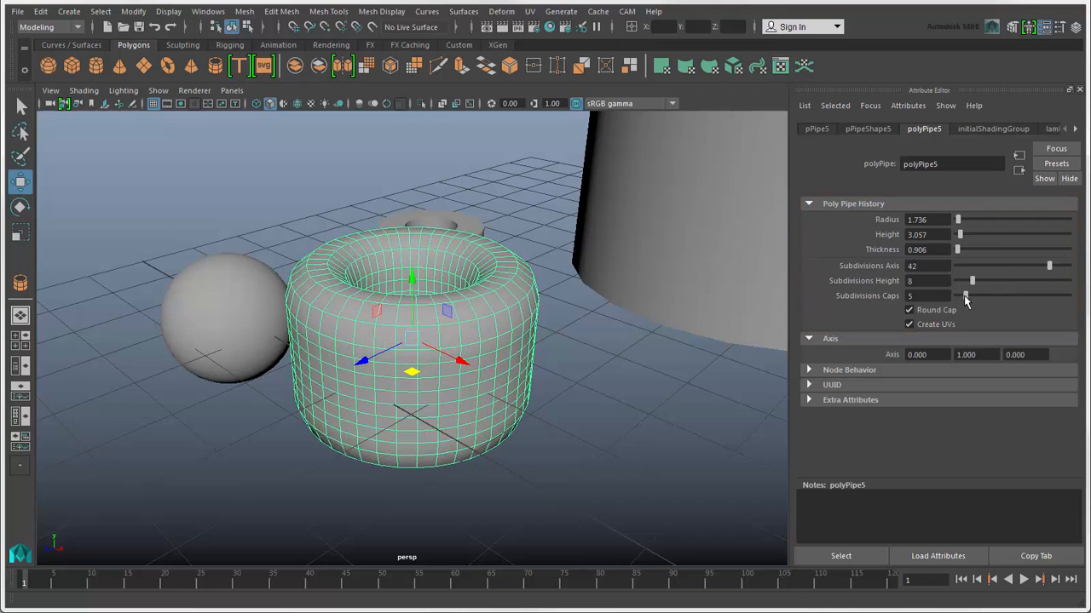
drag(961, 296, 978, 296)
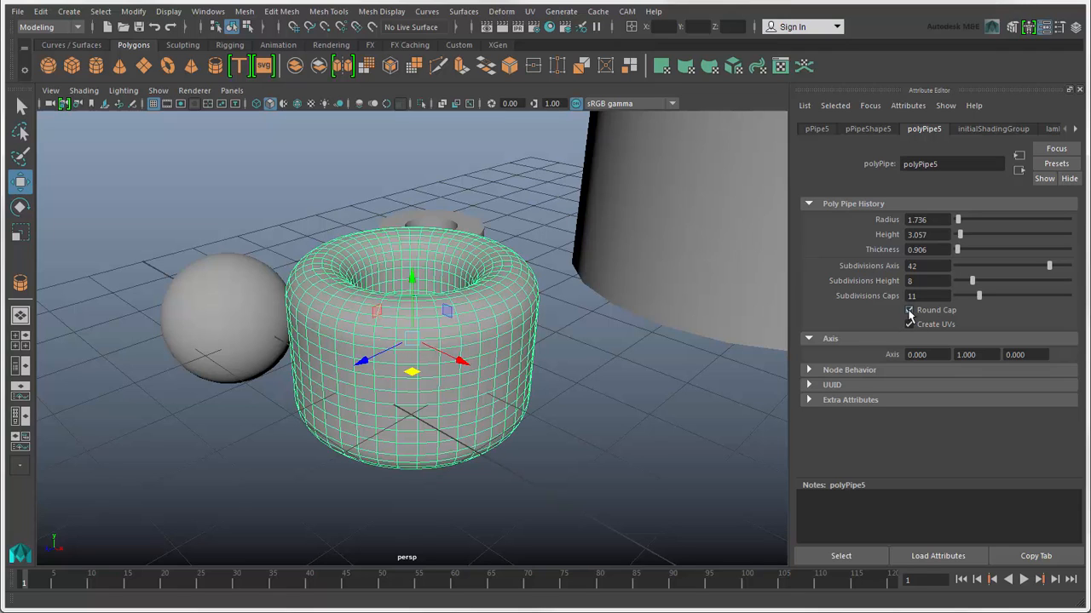
click(910, 323)
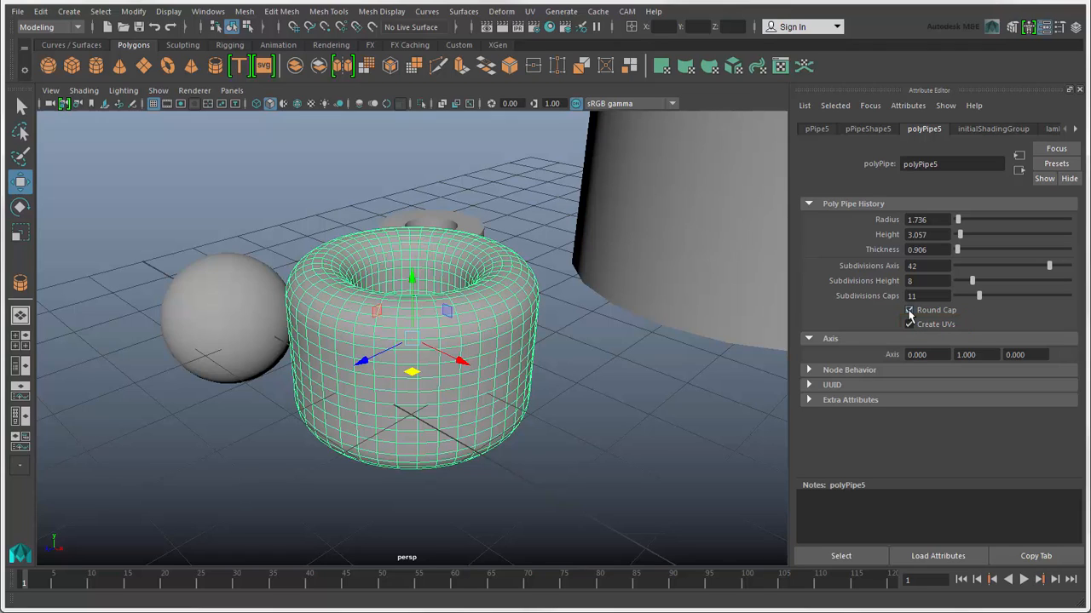
click(909, 324)
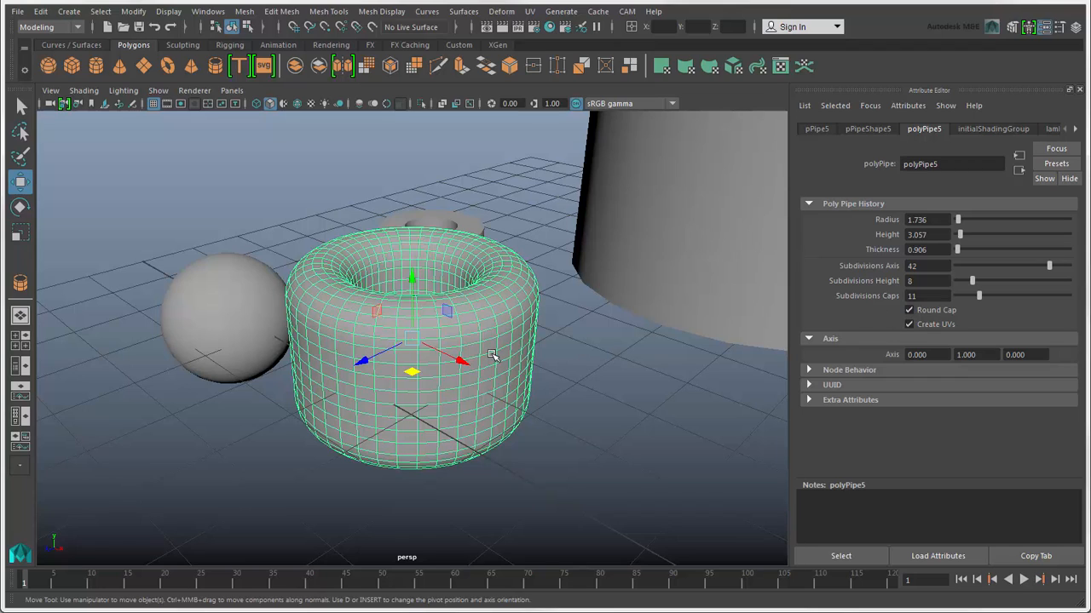
Step: With the in-view editor set the pipe to 28 axis and 11 height subdivisions
key(t)
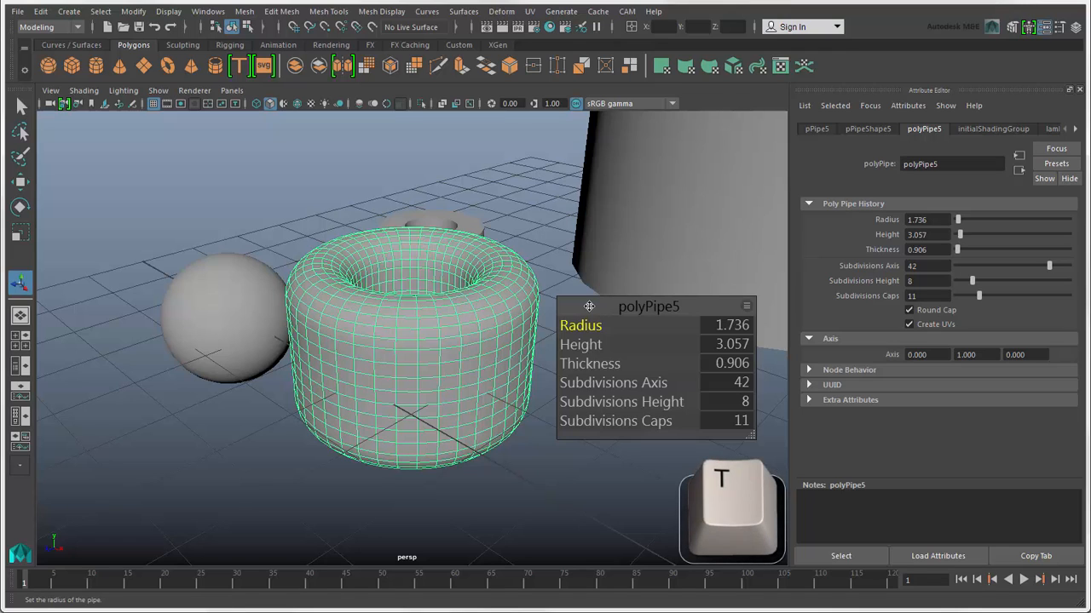
drag(589, 307, 598, 231)
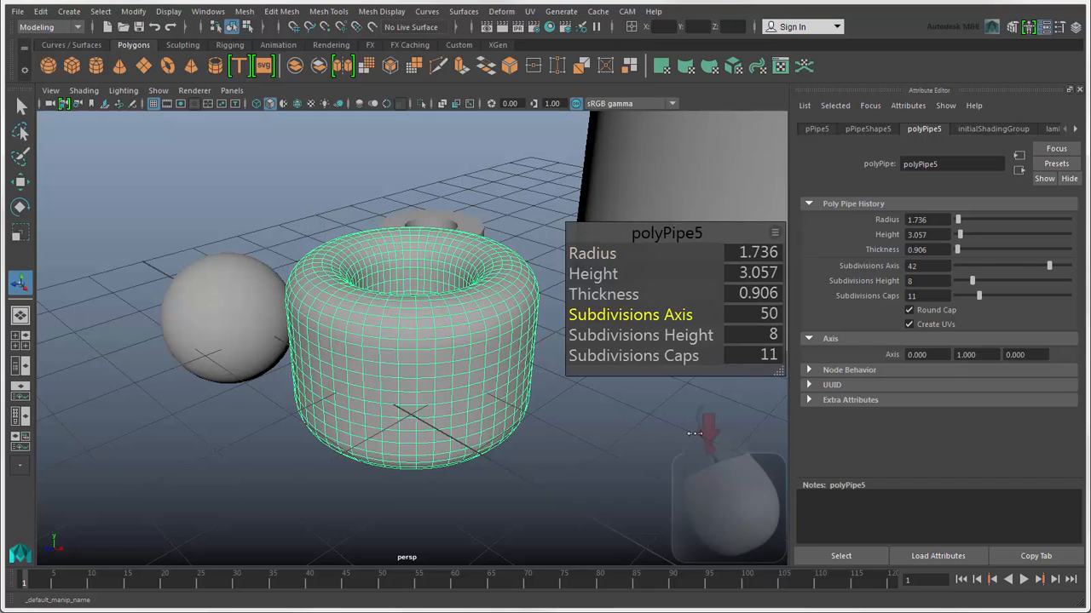
drag(1049, 266, 1016, 266)
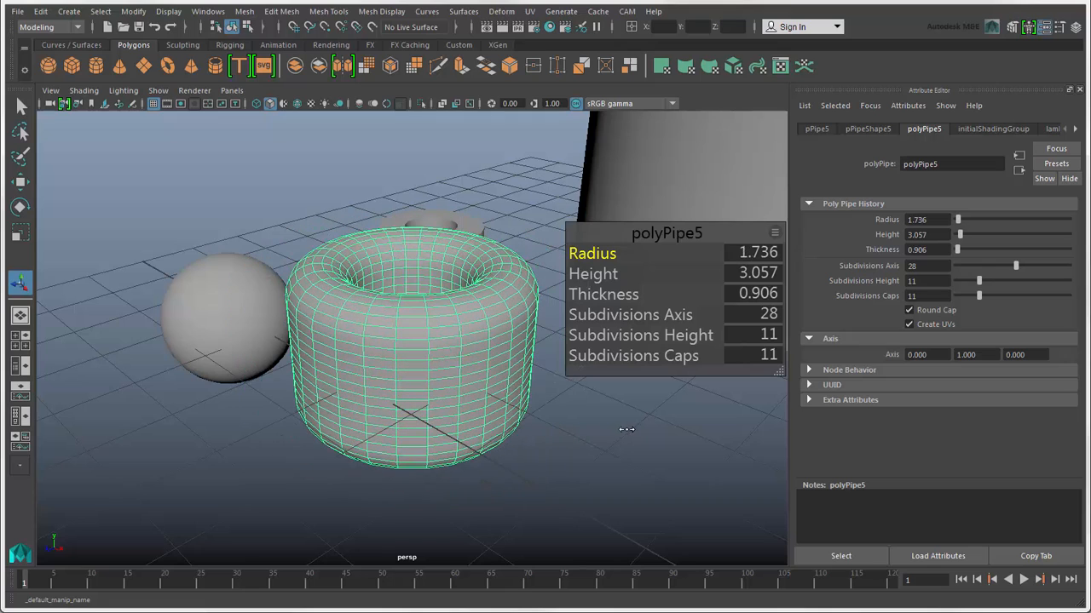
Step: Make Round Cap listed in the in-view editor and hide Radius and Height
click(773, 232)
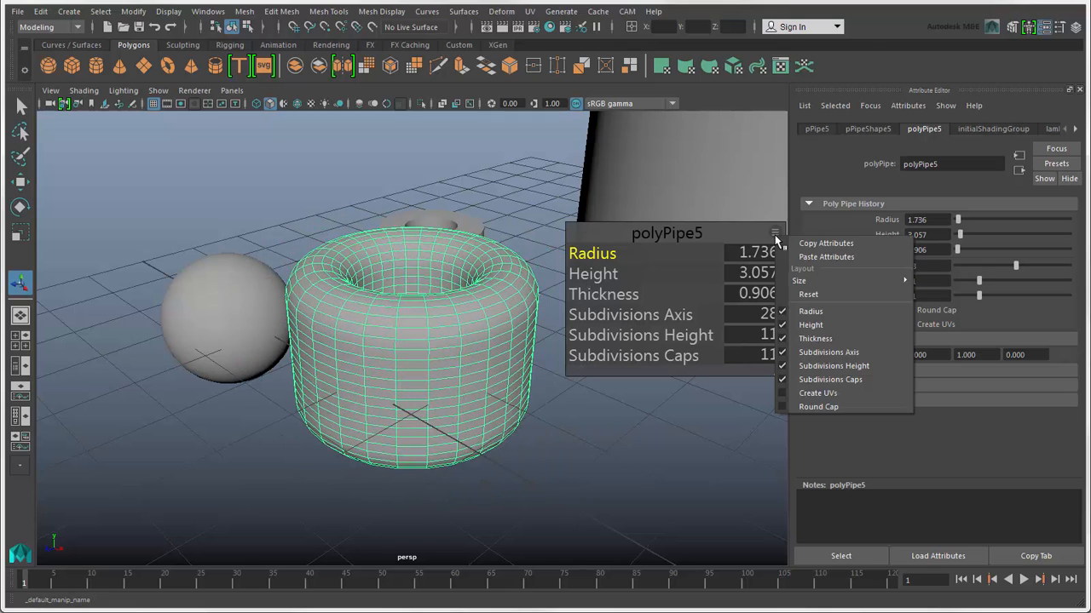
mouse_move(811, 310)
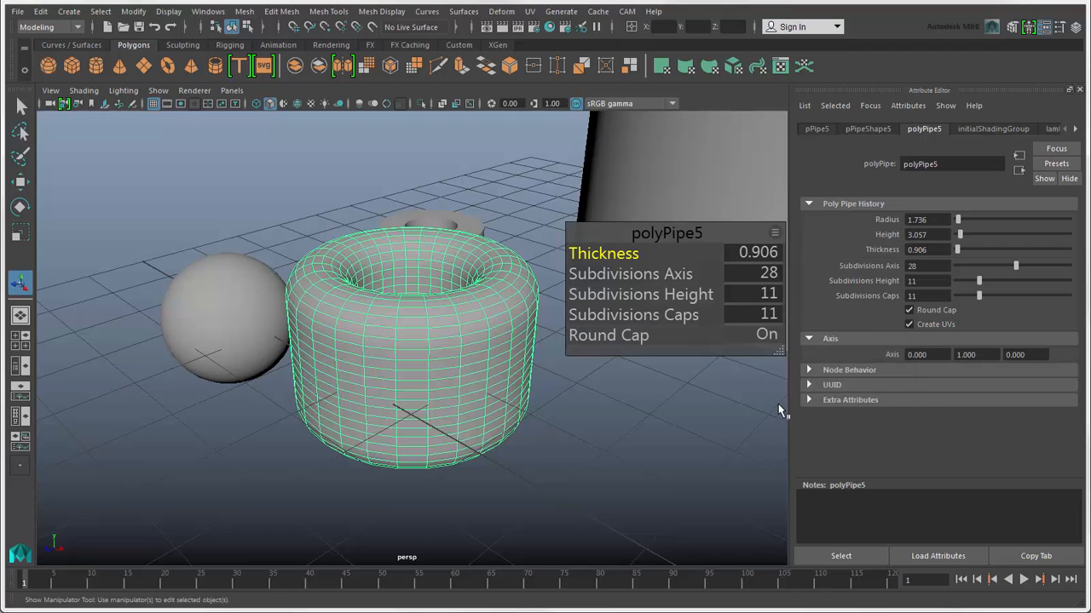
click(20, 106)
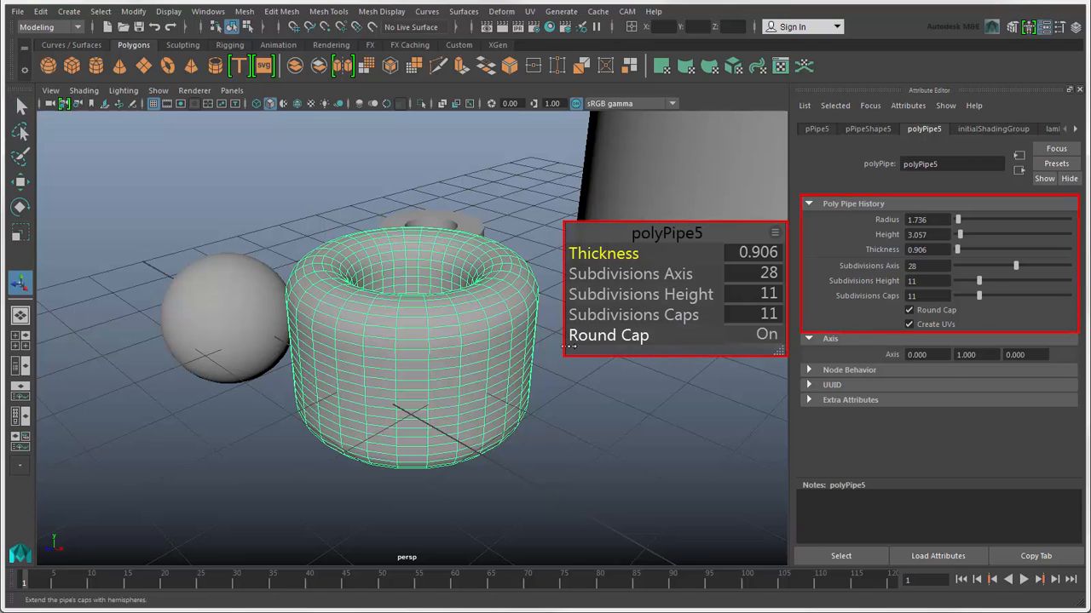
click(68, 10)
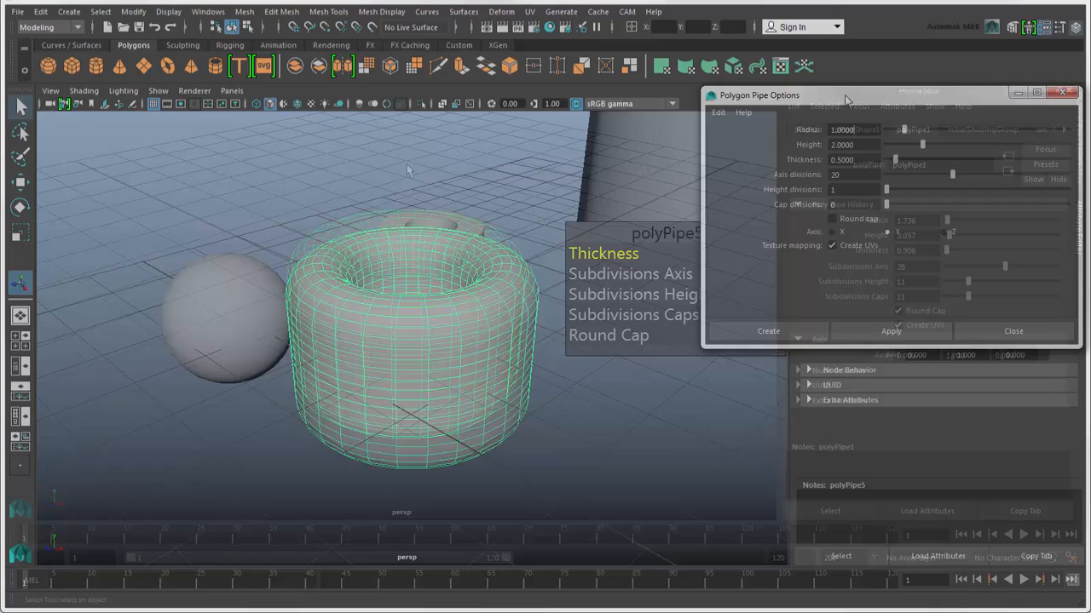
Step: Switch to the Sculpting shelf and bring up the Modeling Toolkit beside the single pipe
click(1012, 331)
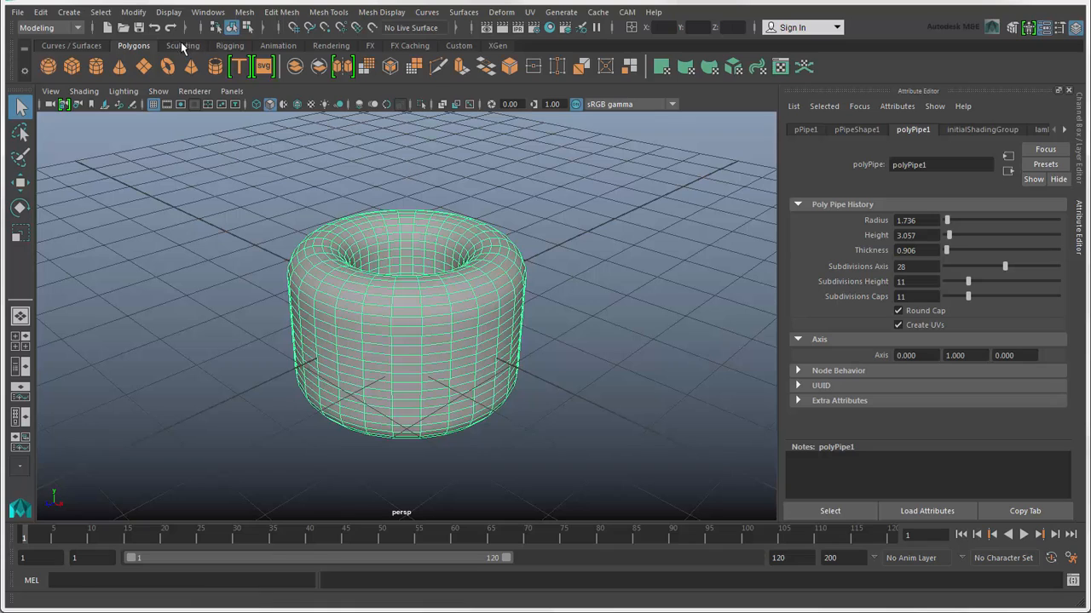
click(182, 44)
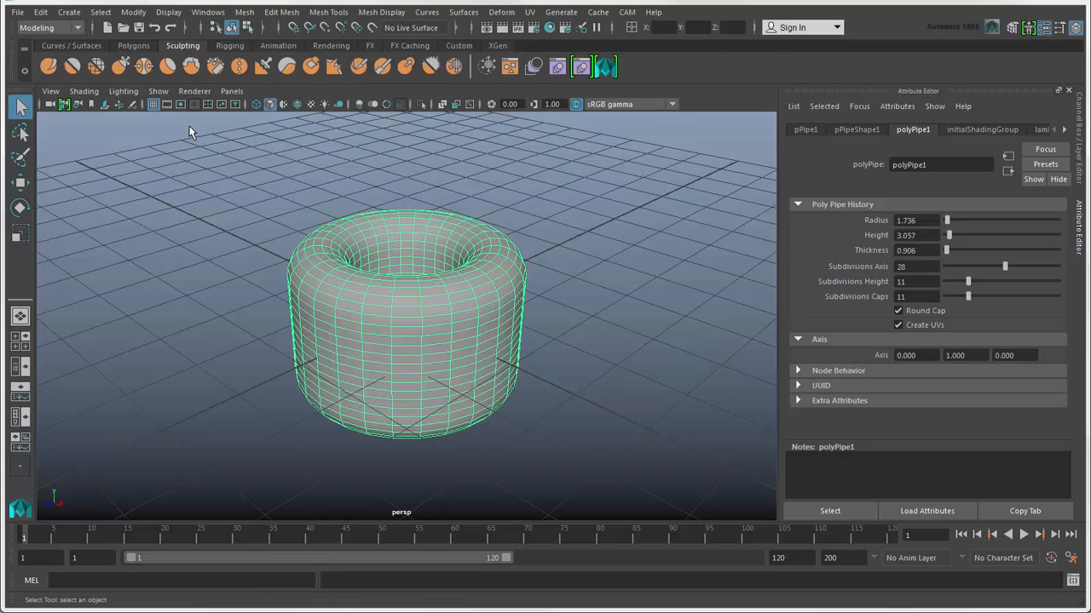
click(245, 12)
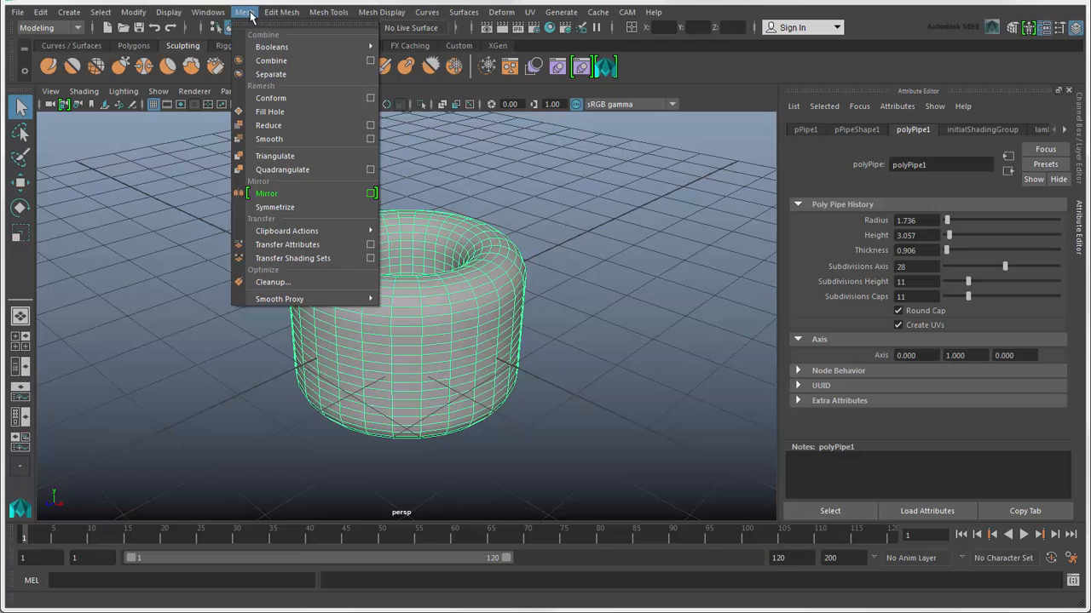
click(327, 12)
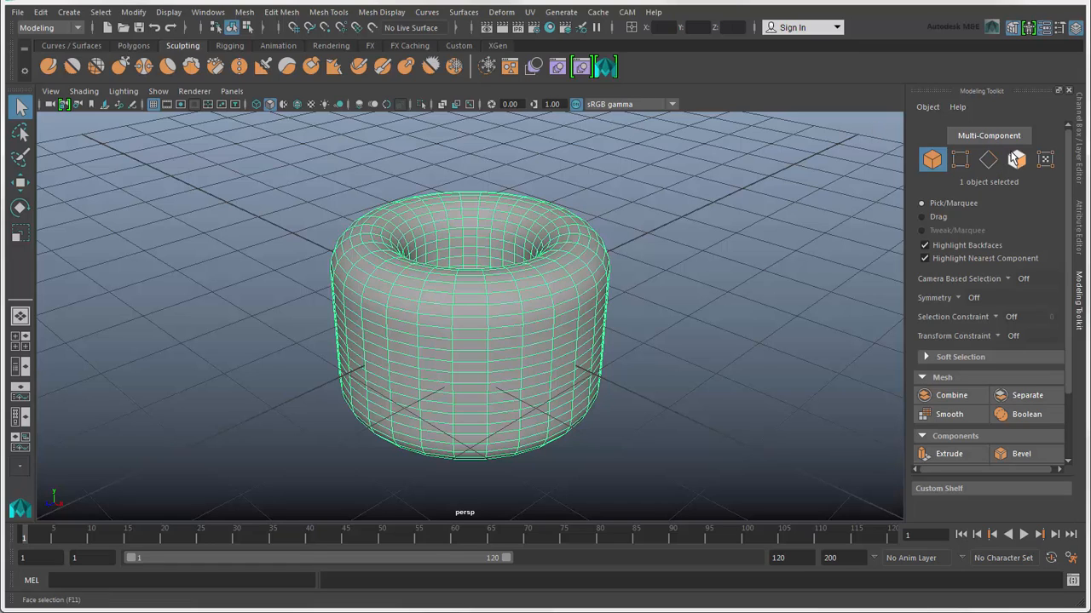
Step: In Face mode select two face loops on the pipe and extrude them outward into a rim
click(1015, 160)
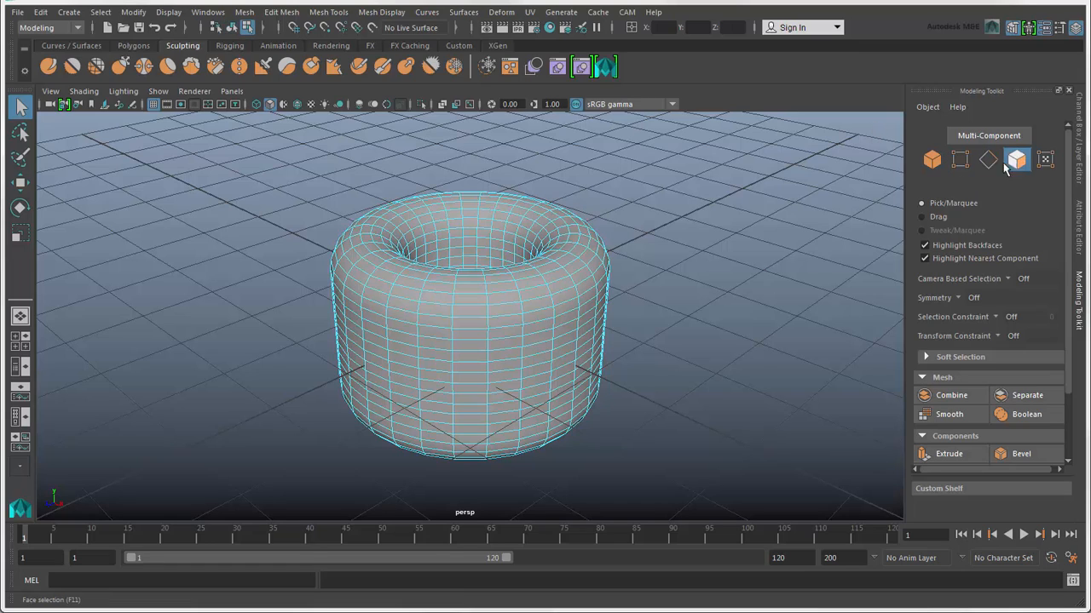
click(373, 308)
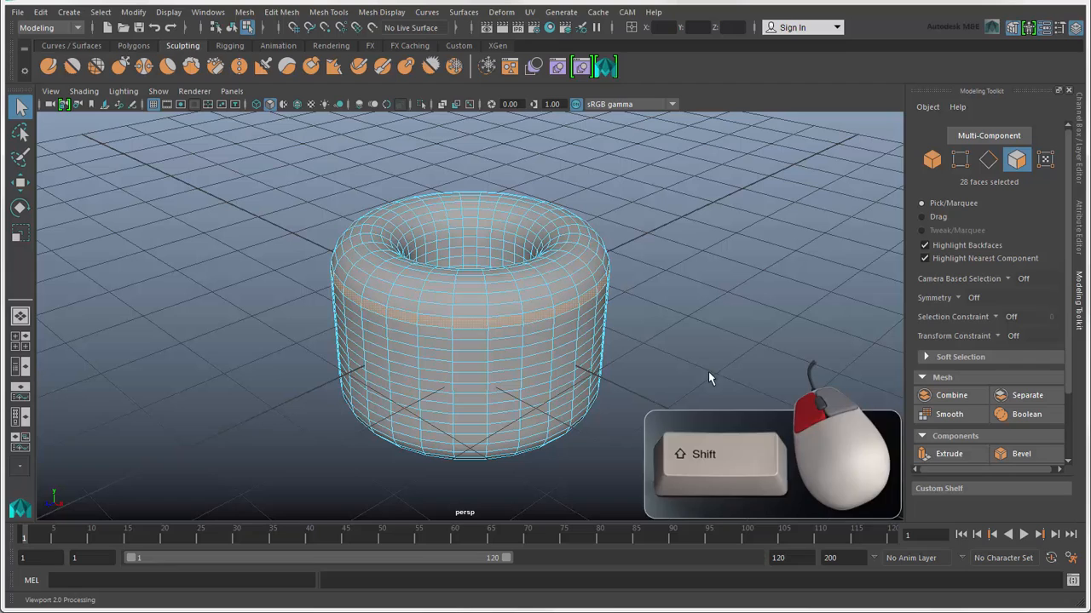
click(947, 454)
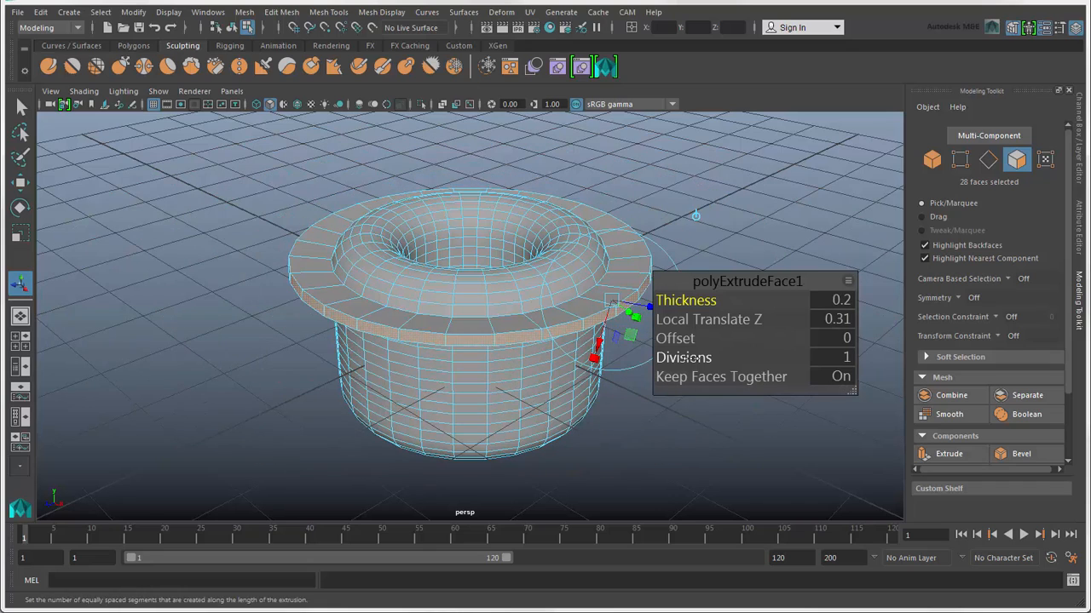
click(1019, 453)
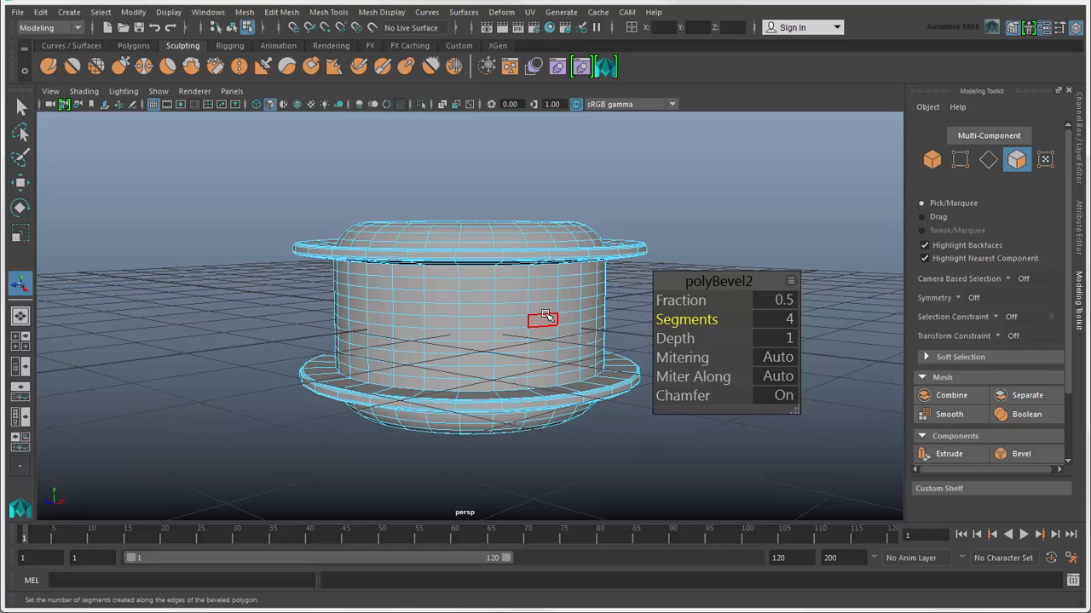
Step: Bevel the rim edges with 4 segments and return to Object selection mode with F8
right_click(542, 318)
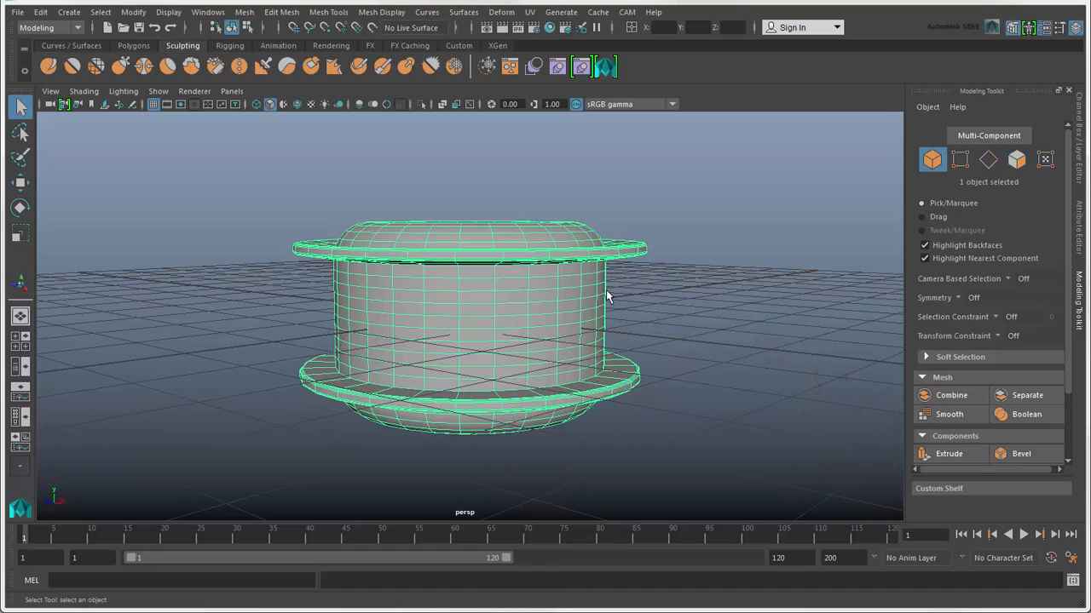
mouse_move(930, 160)
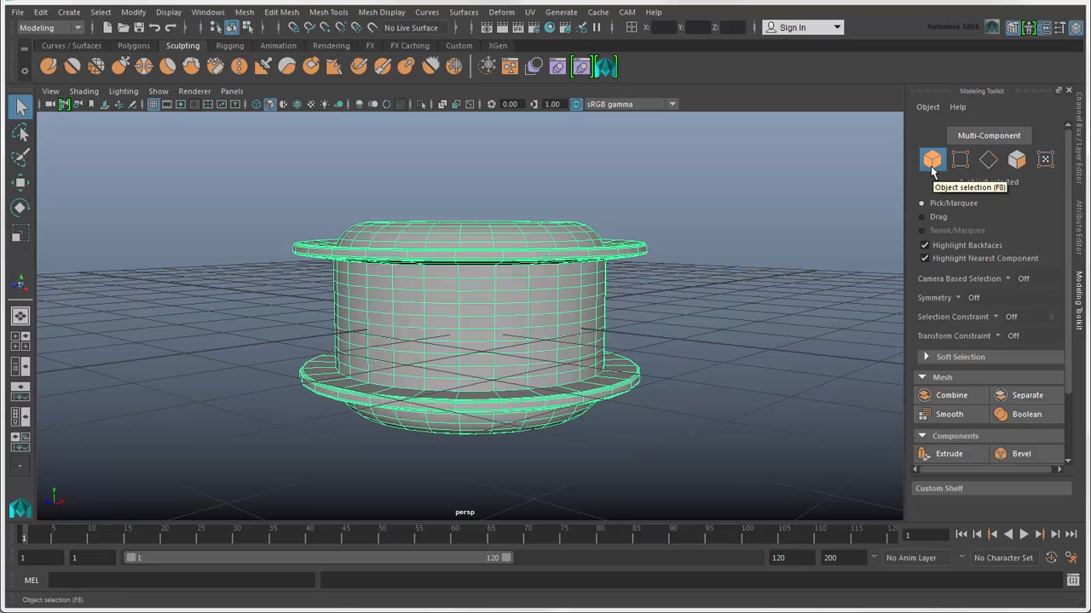
key(f8)
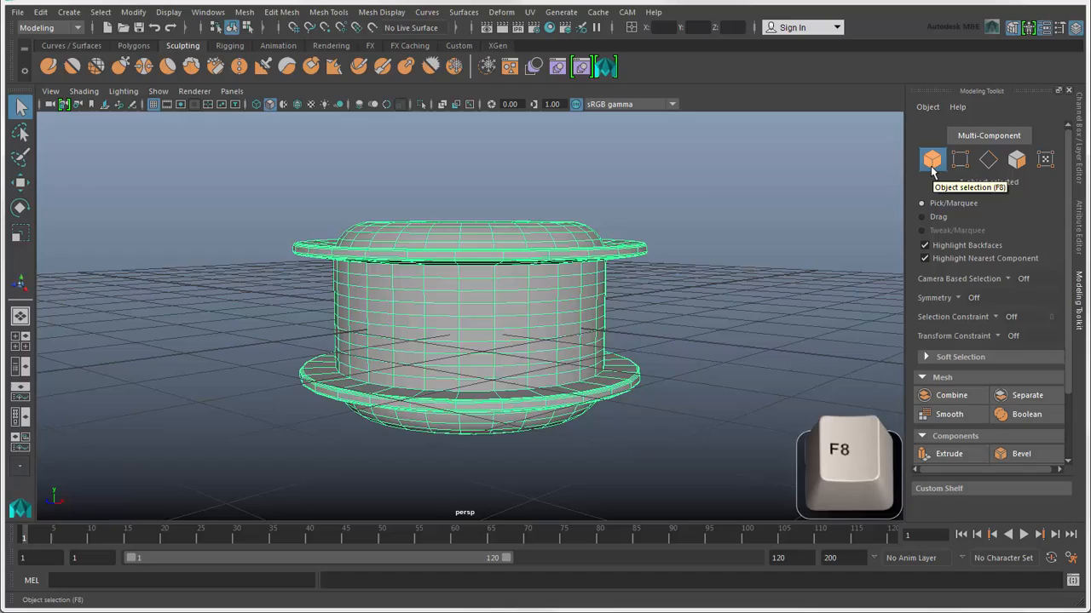